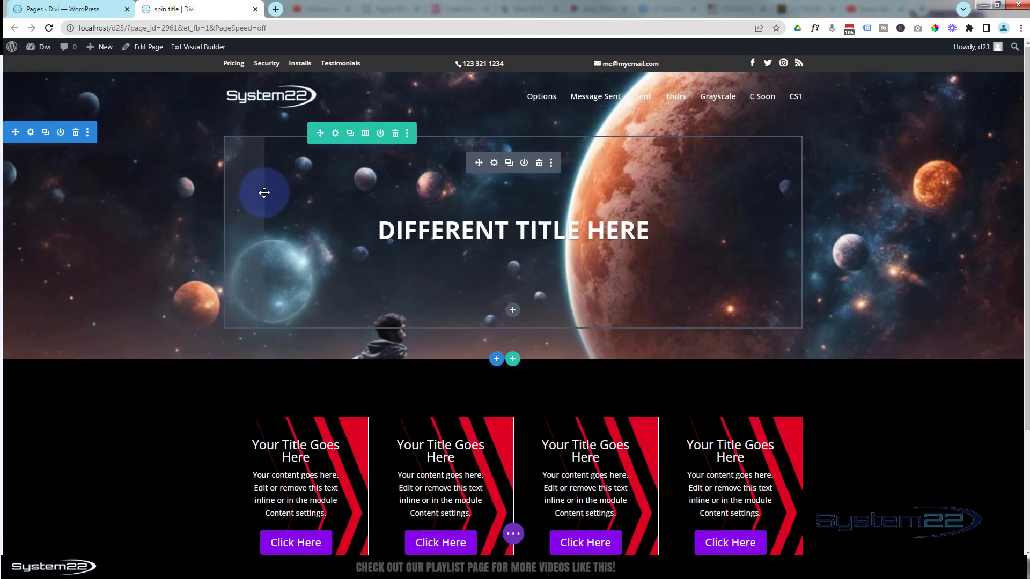
# Step: Add a new one-column row to the empty space-themed section
pyautogui.scroll(-3)
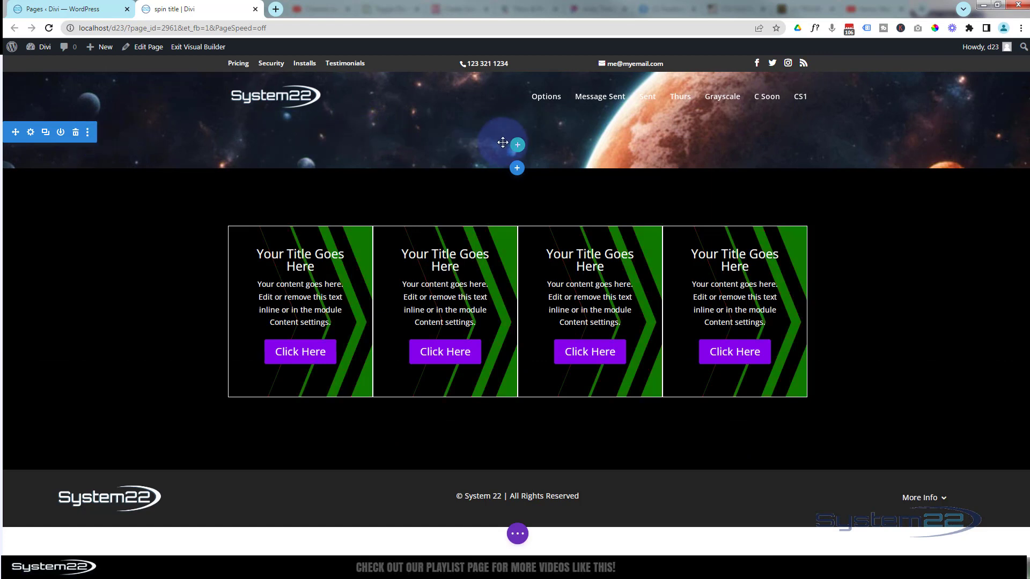
pyautogui.click(518, 144)
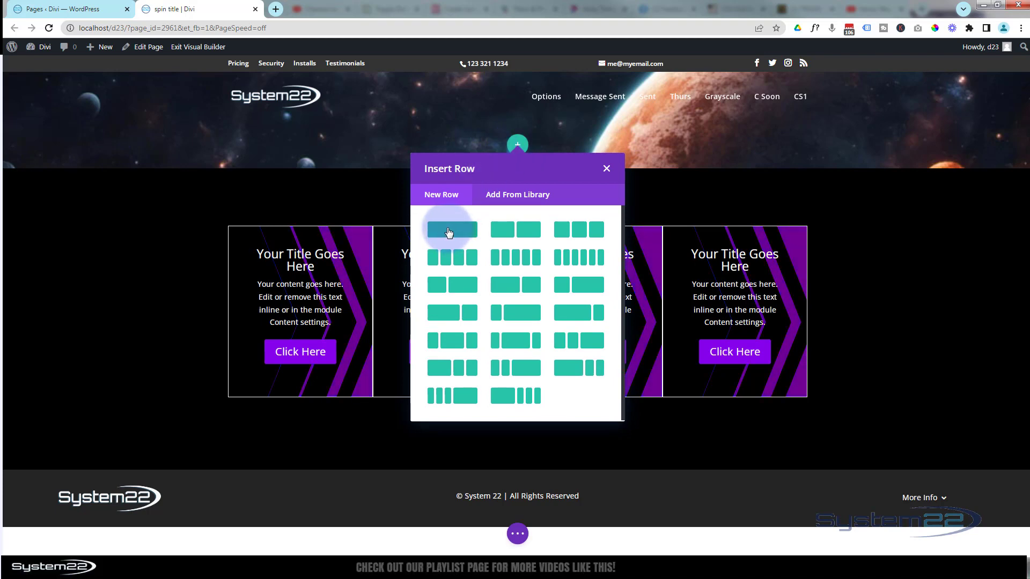
pyautogui.click(451, 230)
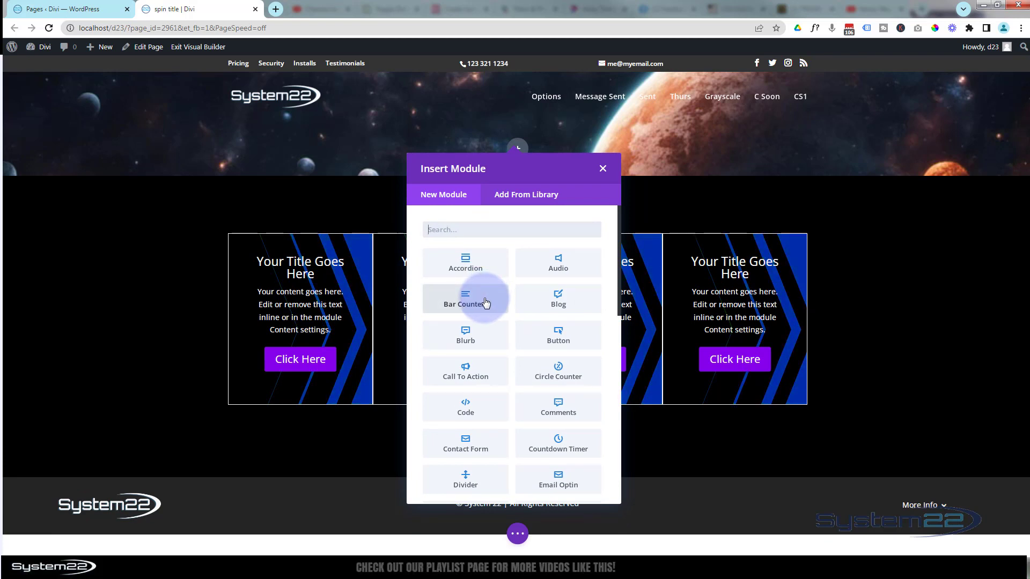
# Step: Scroll the Insert Module list down to the Slider module
pyautogui.scroll(-3)
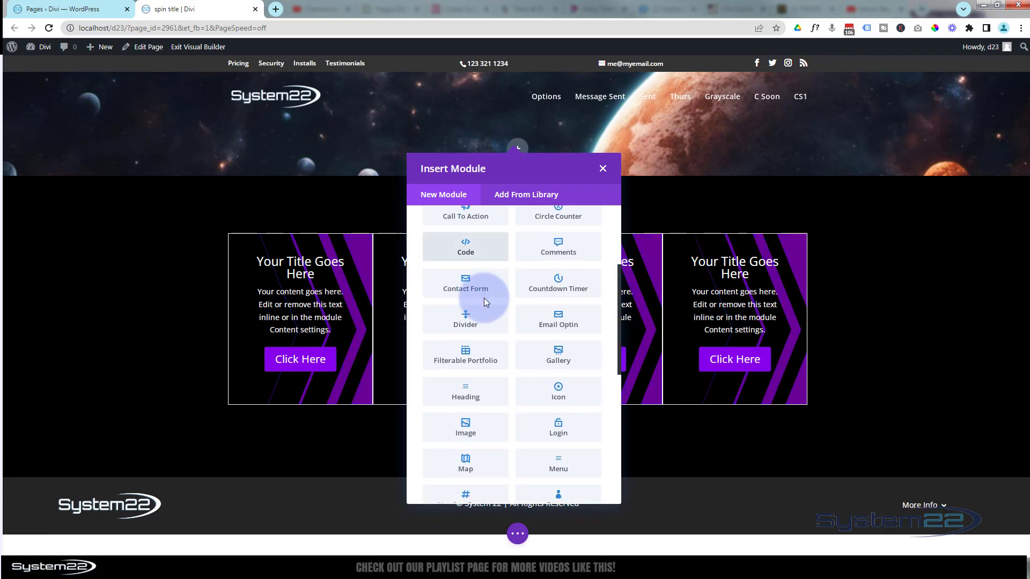
pyautogui.scroll(-3)
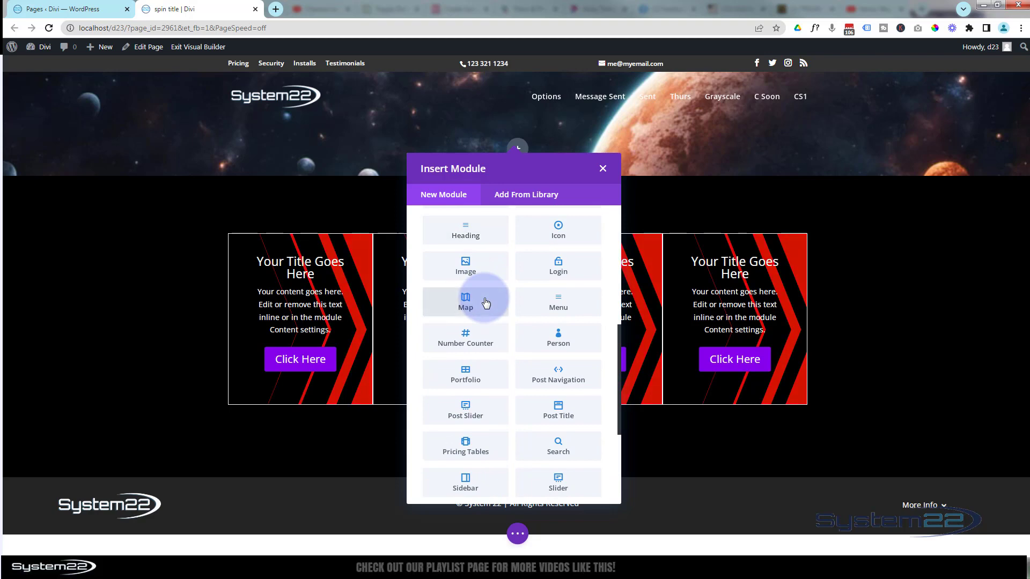
pyautogui.scroll(-3)
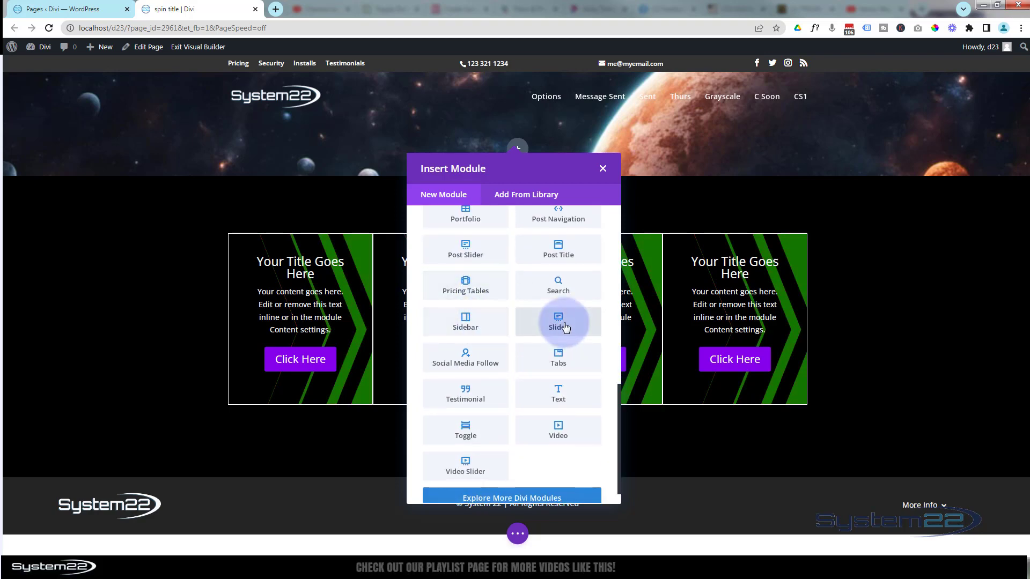
# Step: Insert a Slider with one slide and clear its button and body placeholder text
pyautogui.click(558, 321)
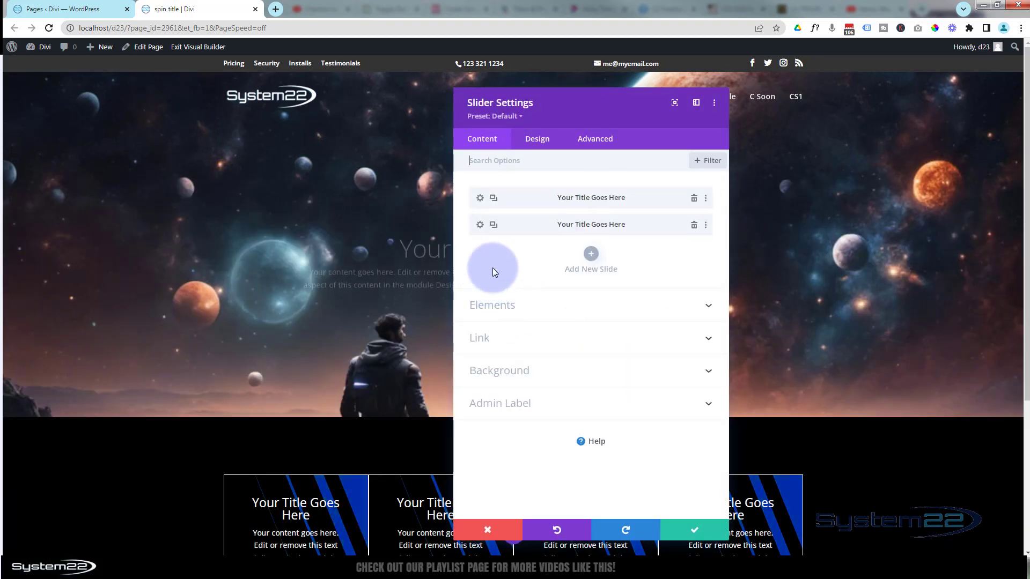
pyautogui.click(694, 225)
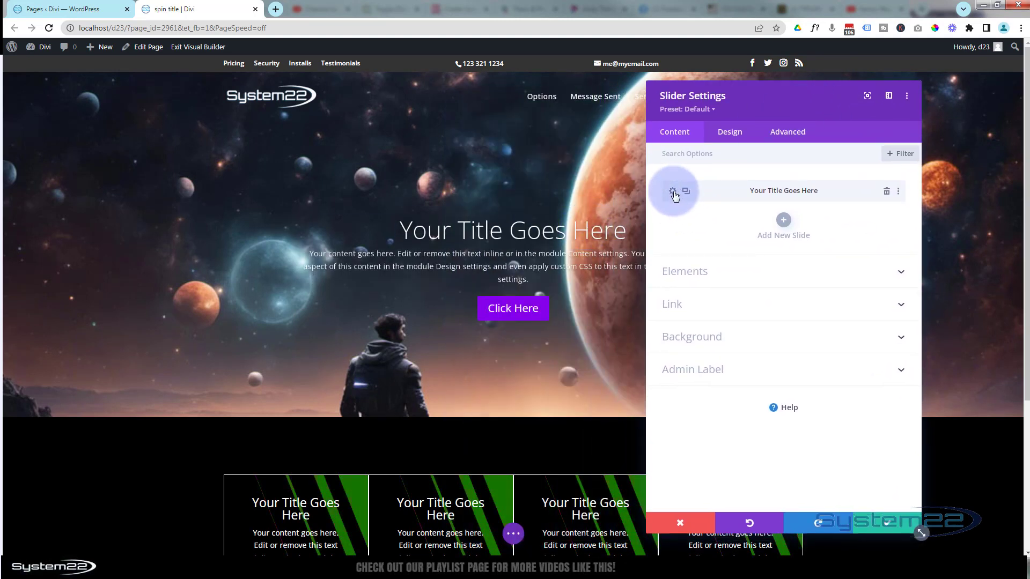
pyautogui.click(673, 191)
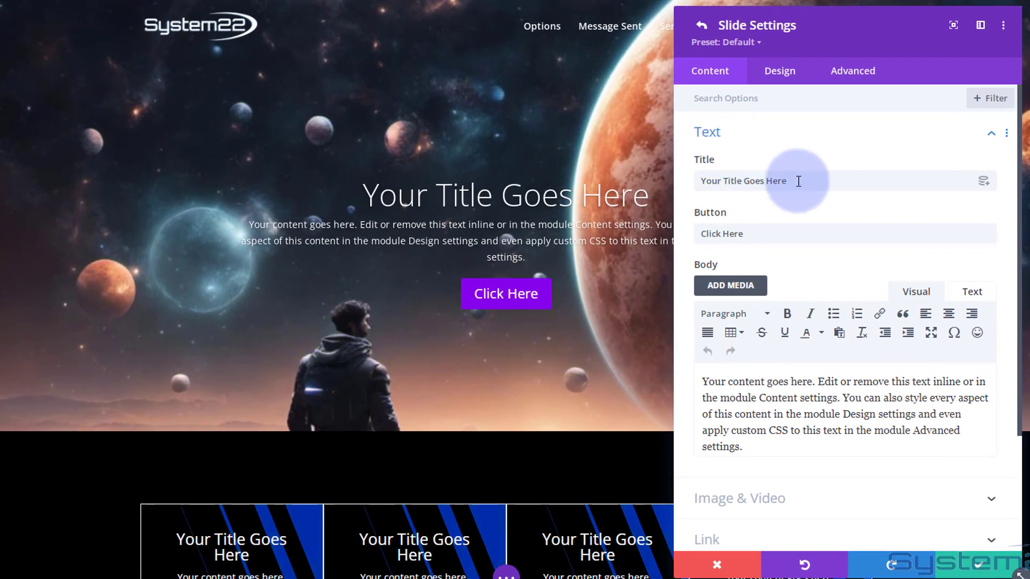
pyautogui.tripleClick(743, 180)
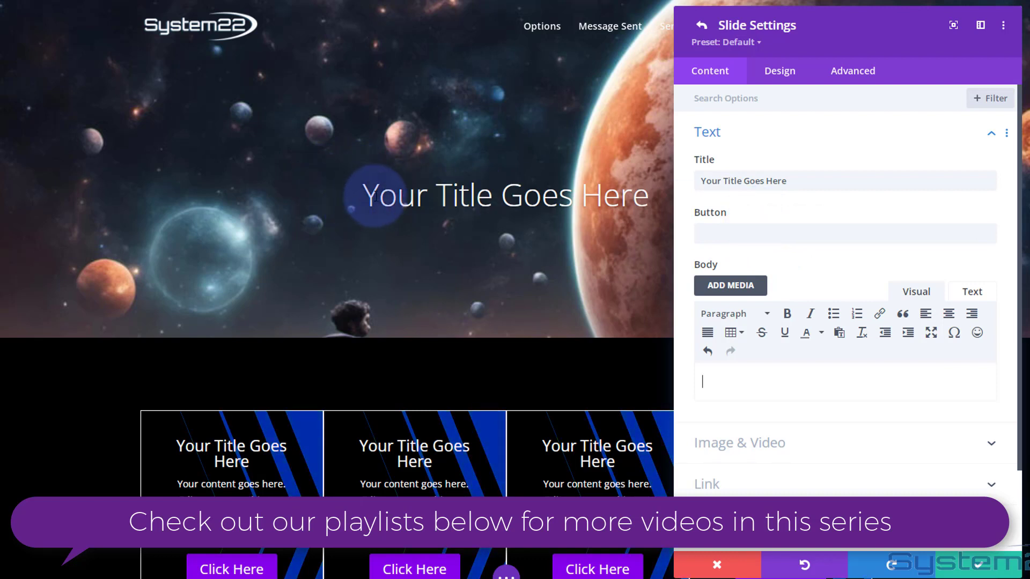
# Step: Review the Title Text font options, keeping the default font
pyautogui.click(780, 71)
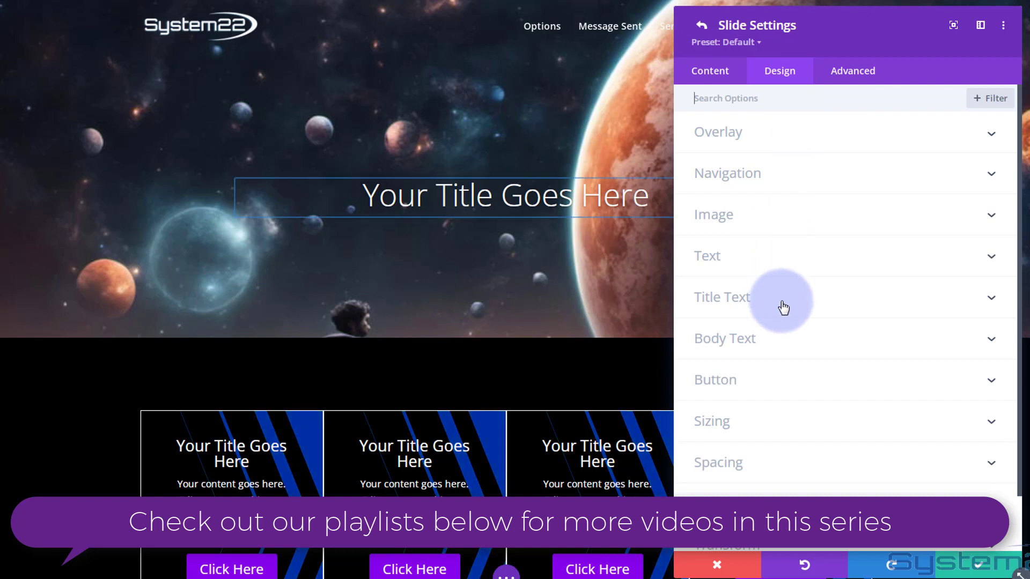
pyautogui.click(721, 297)
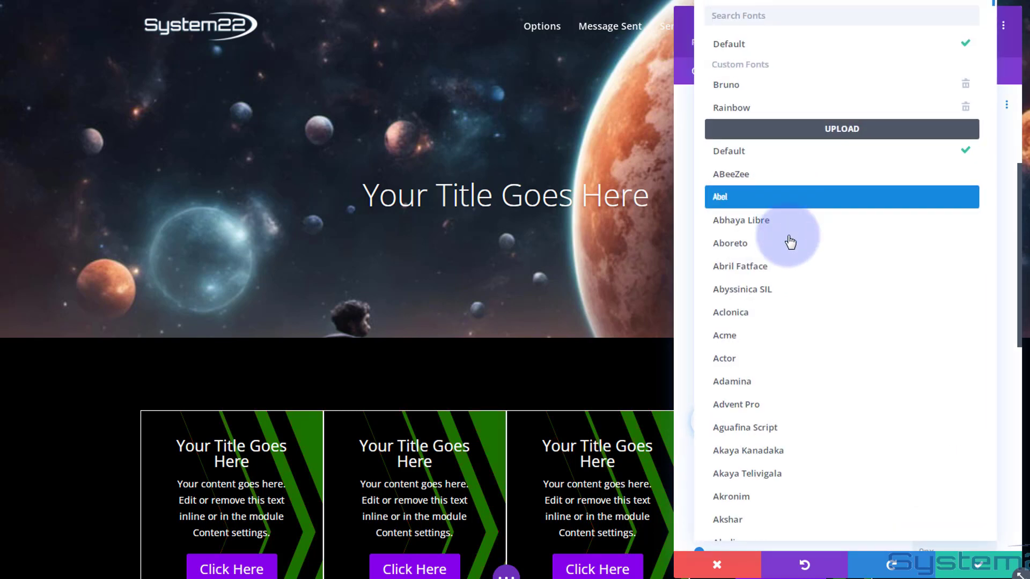
pyautogui.click(729, 243)
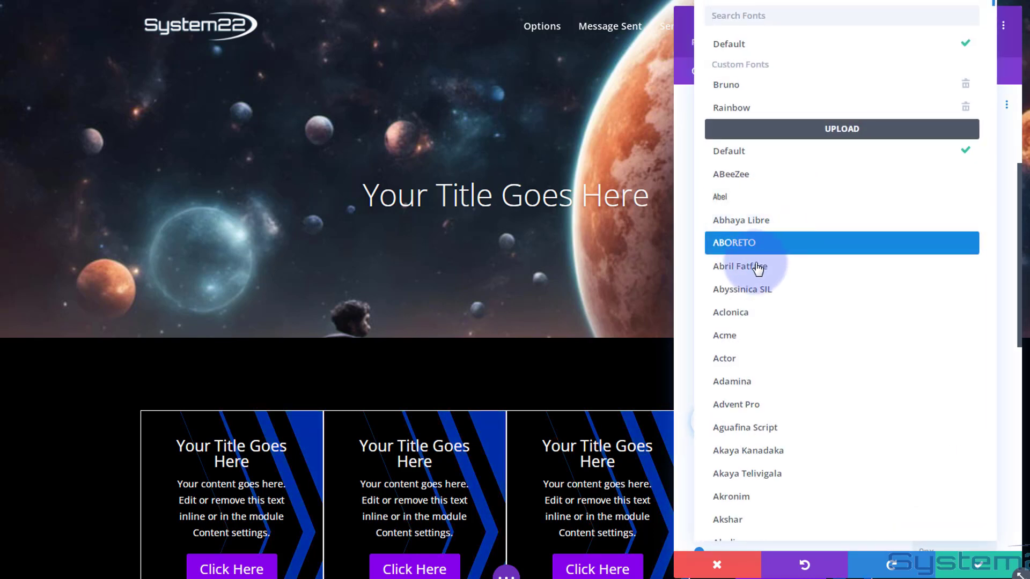
pyautogui.click(743, 289)
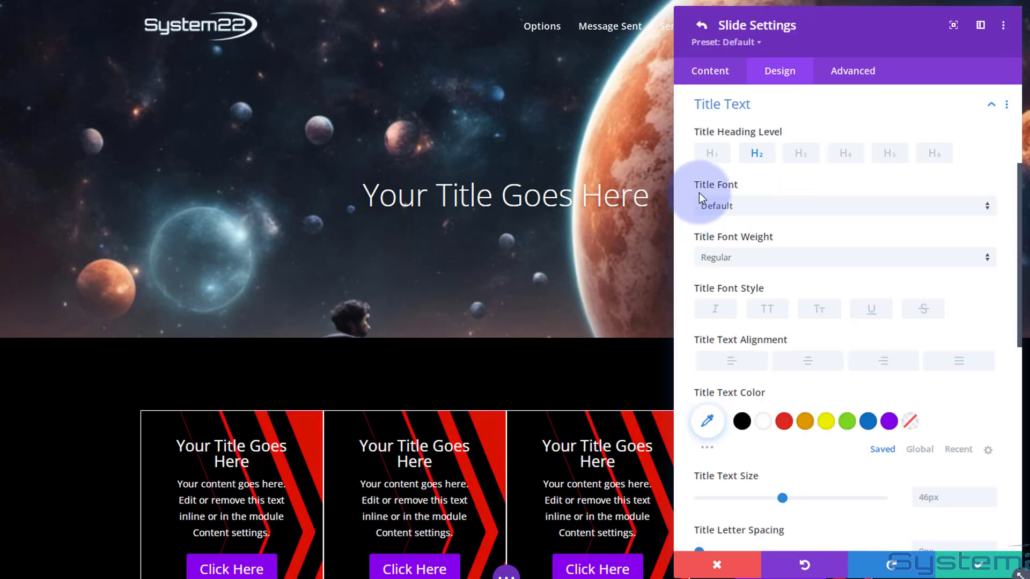
# Step: Make the slide title bold, uppercase and 55px in size
pyautogui.click(844, 256)
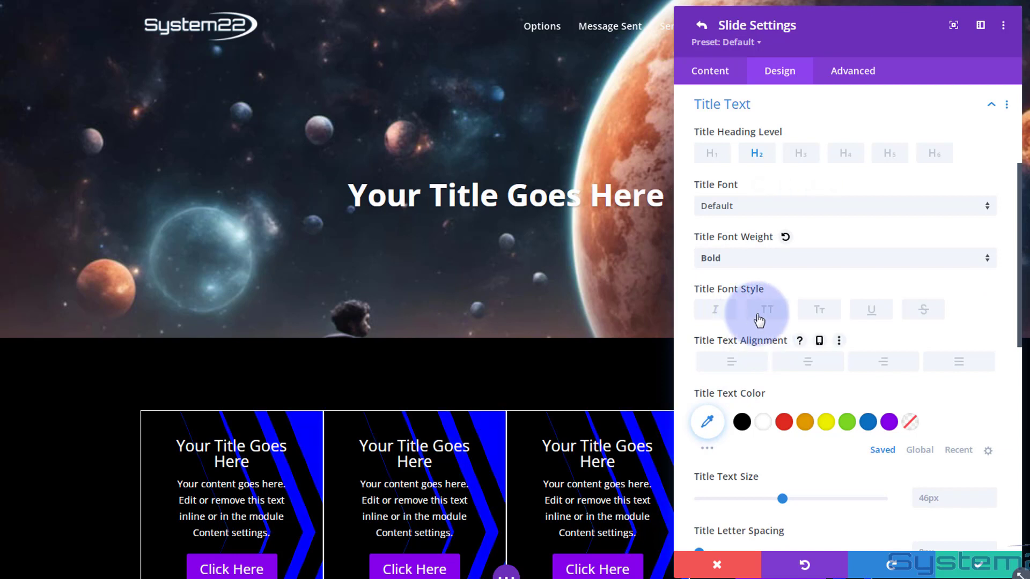
pyautogui.click(766, 309)
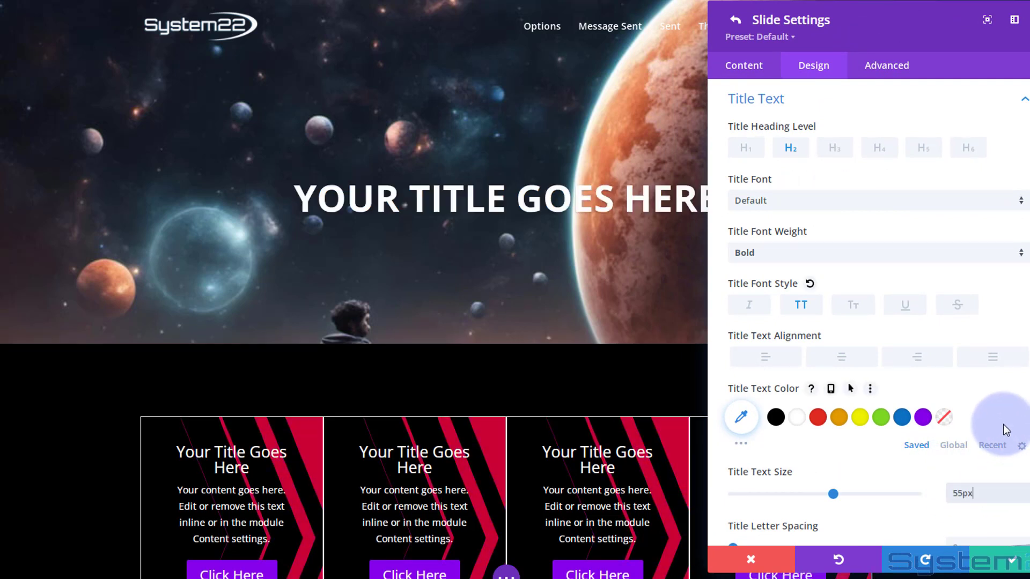
pyautogui.click(838, 417)
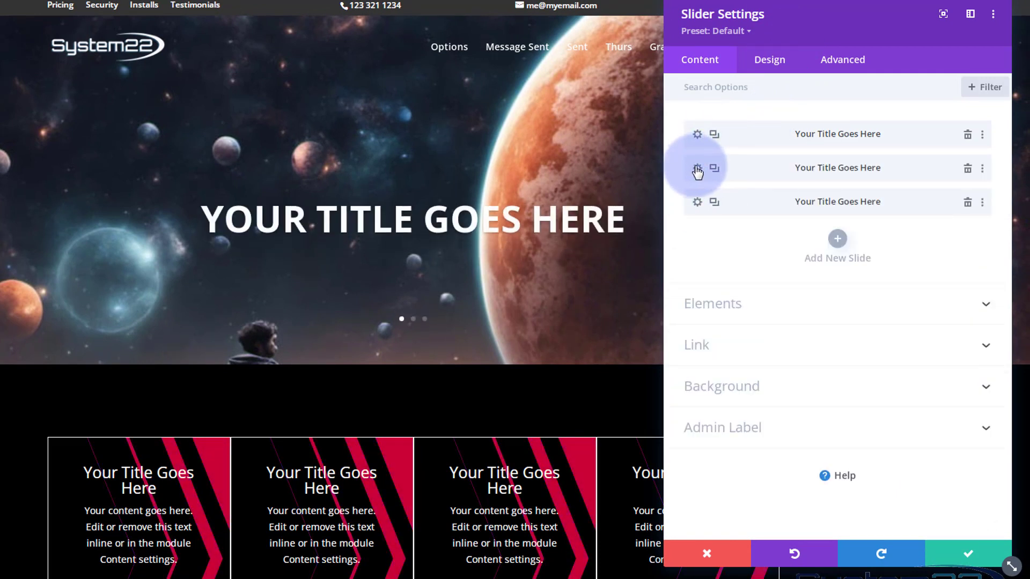
# Step: Retitle slide 2 to 'Different Title Goes Here' and slide 3 to 'Another Title Goes Here'
pyautogui.click(698, 168)
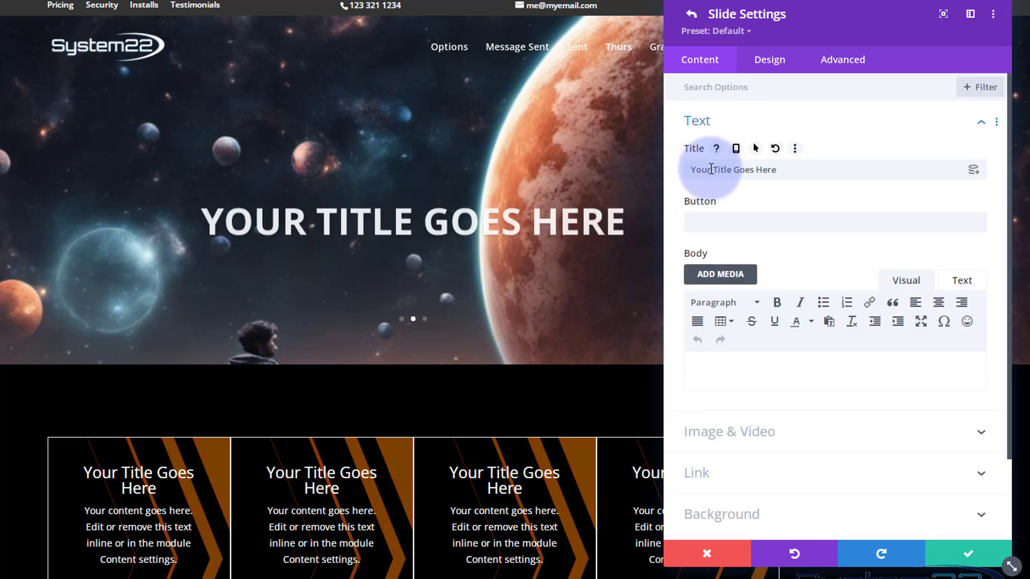
pyautogui.write('Diffe')
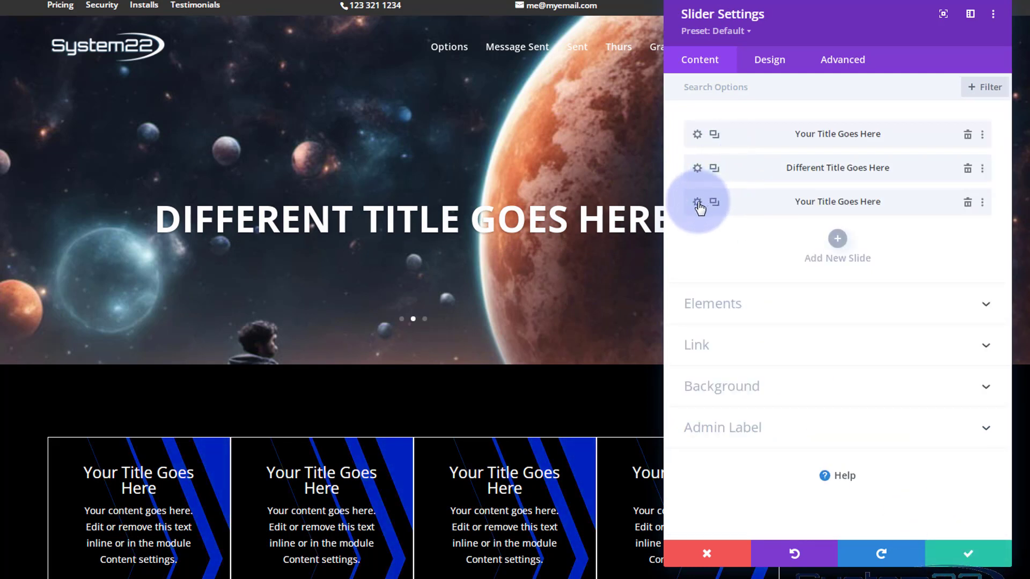
pyautogui.click(697, 202)
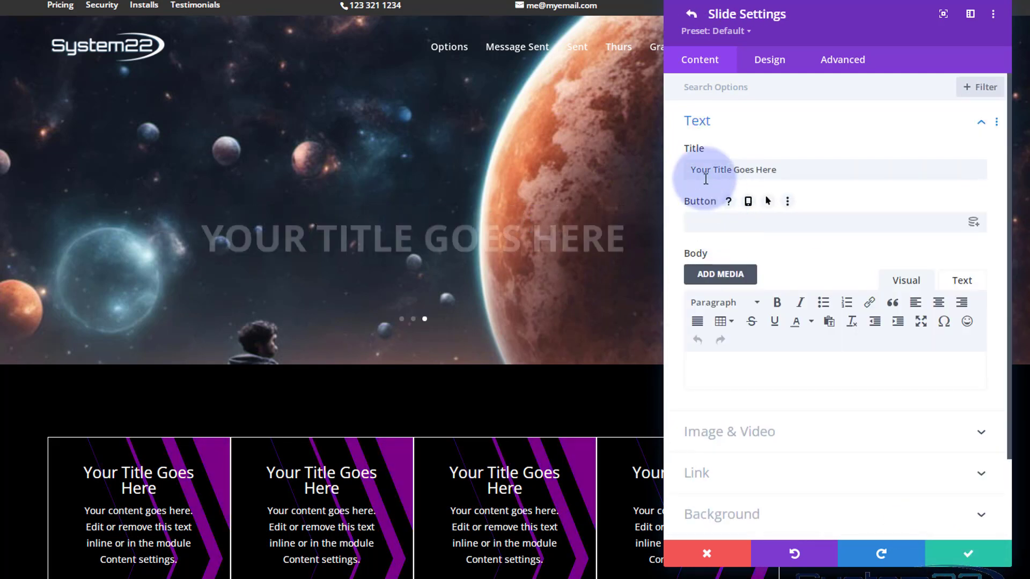
pyautogui.write('Another Title Goes Here')
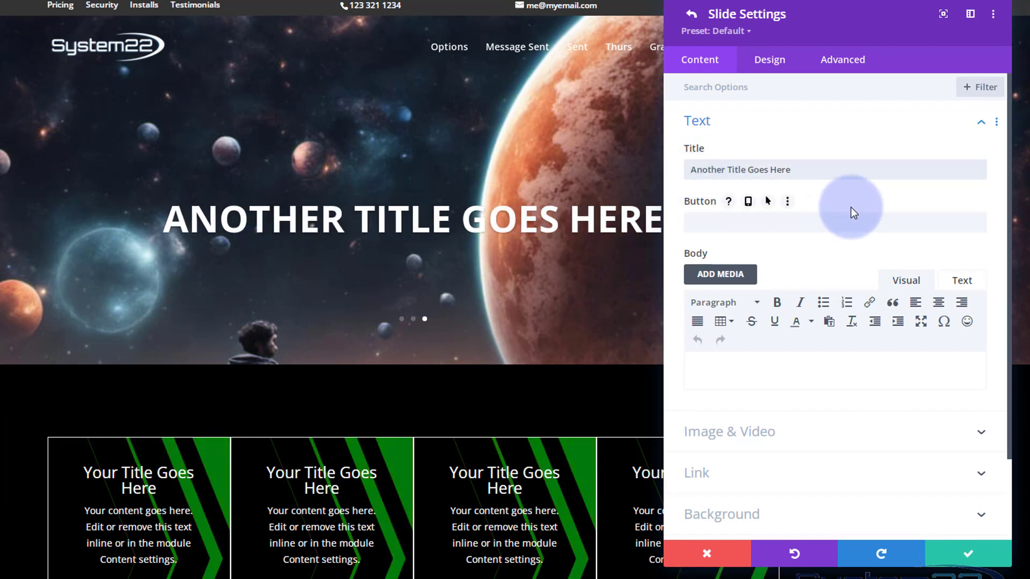
pyautogui.click(690, 14)
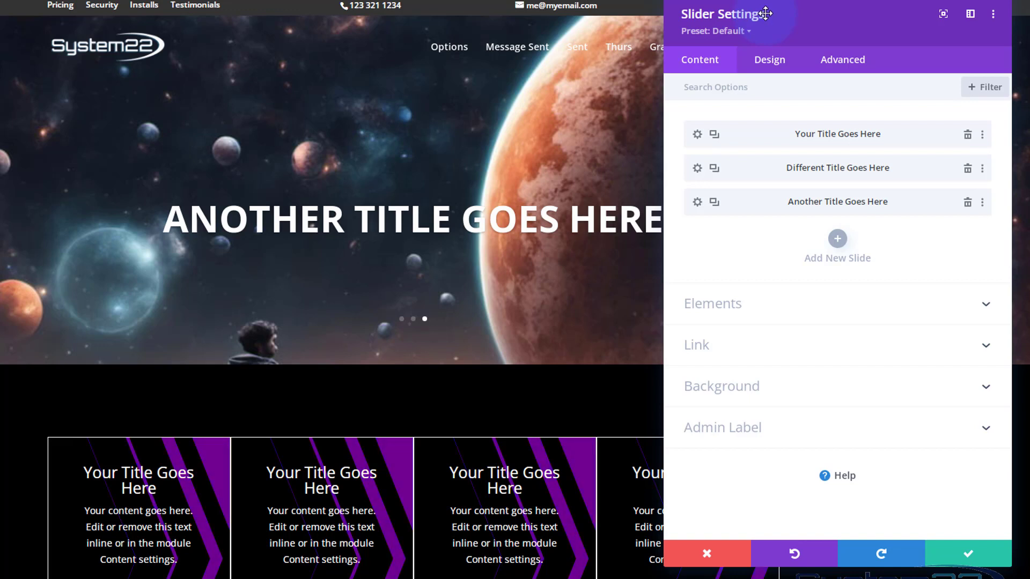
# Step: Enable automatic animation at 4000 ms and Continue Automatic Slide on Hover
pyautogui.click(770, 60)
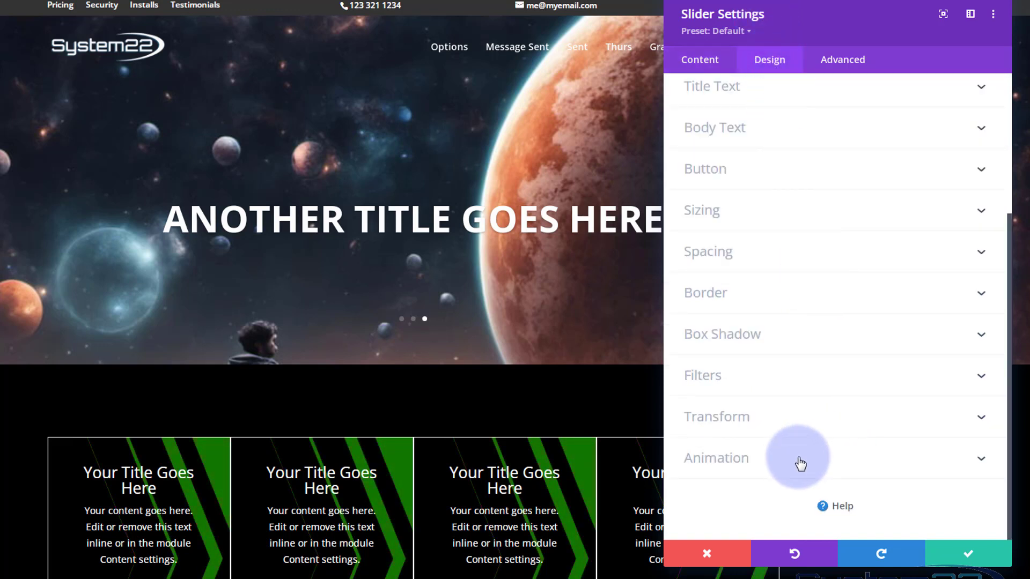
pyautogui.click(716, 458)
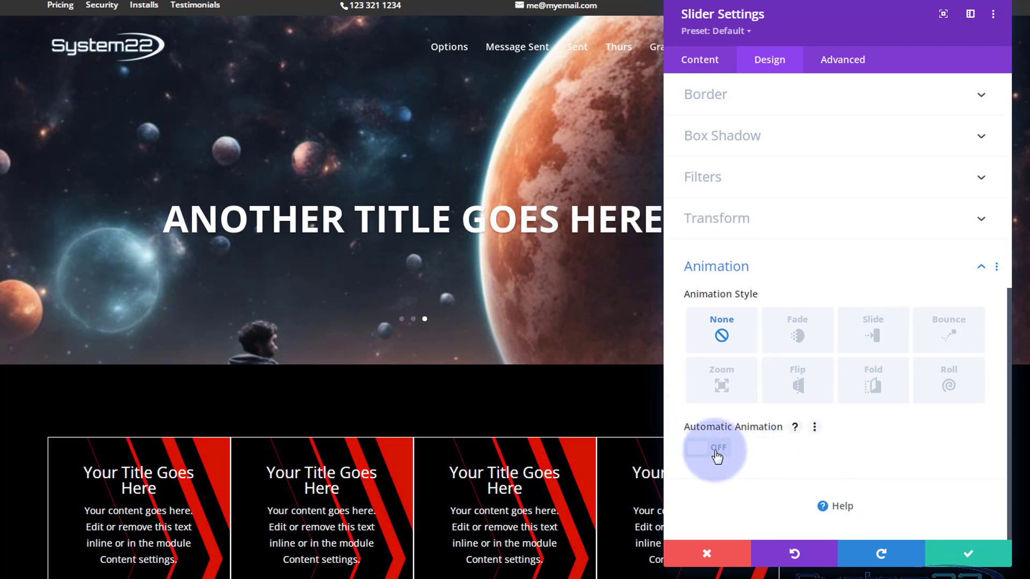
pyautogui.click(714, 449)
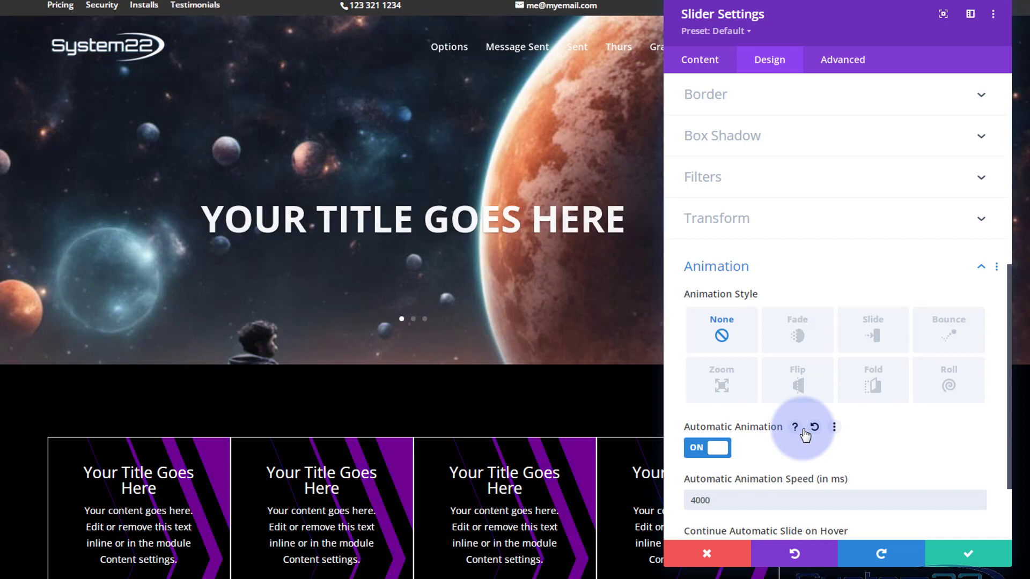
pyautogui.scroll(-3)
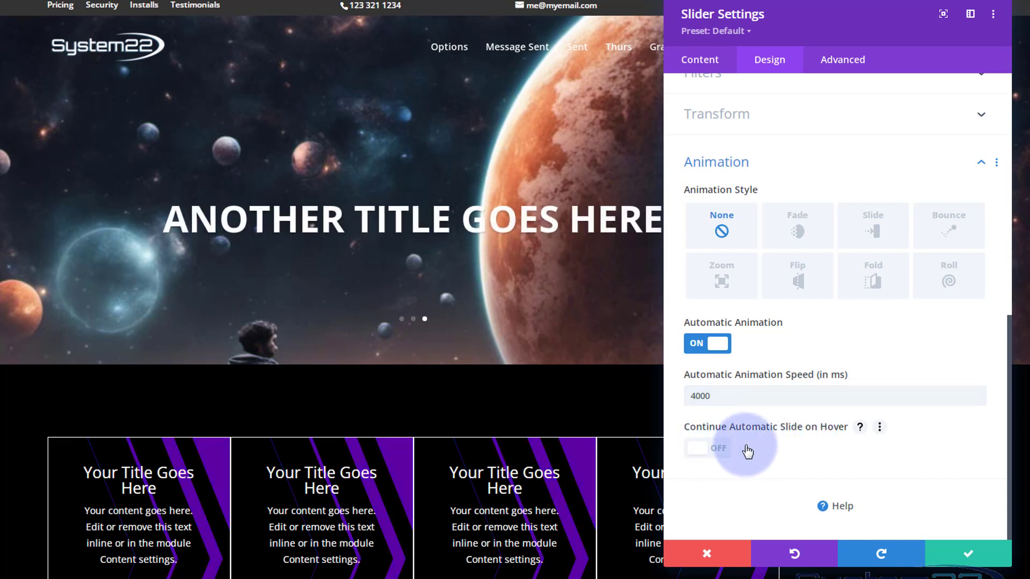
pyautogui.click(707, 448)
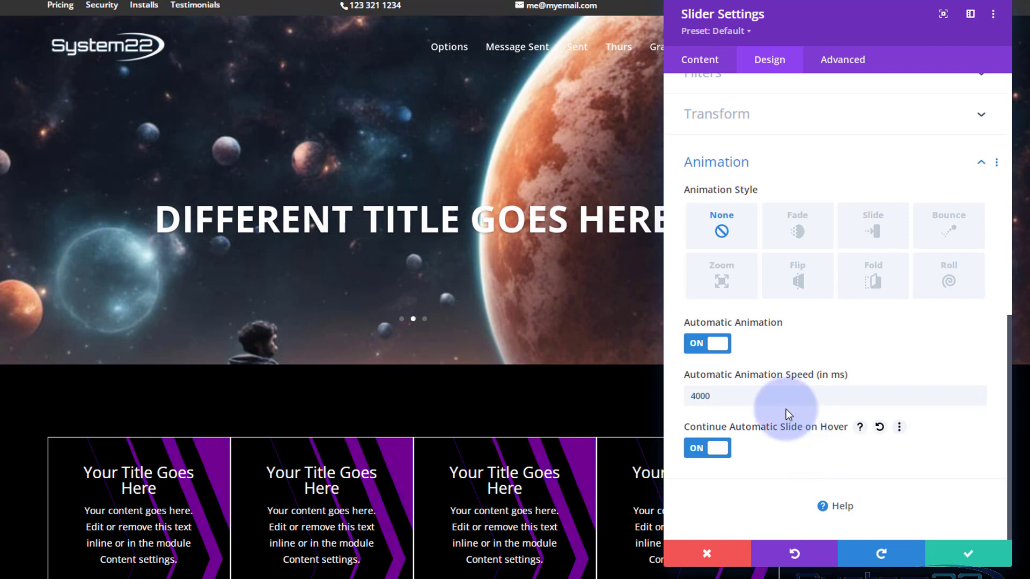
# Step: Enter 'animation-name:none;' in the Slide Description custom CSS field
pyautogui.click(842, 60)
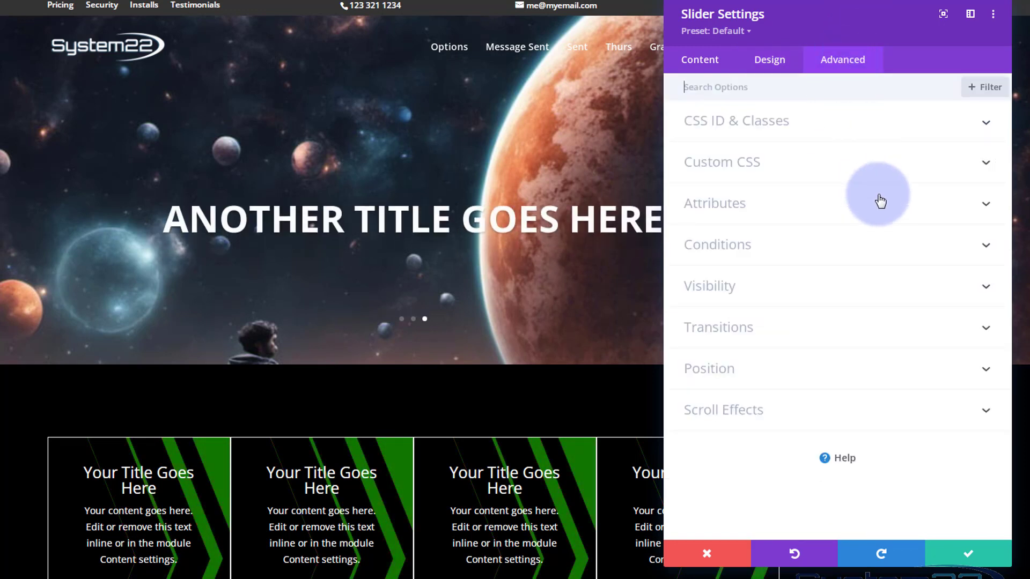
pyautogui.click(721, 162)
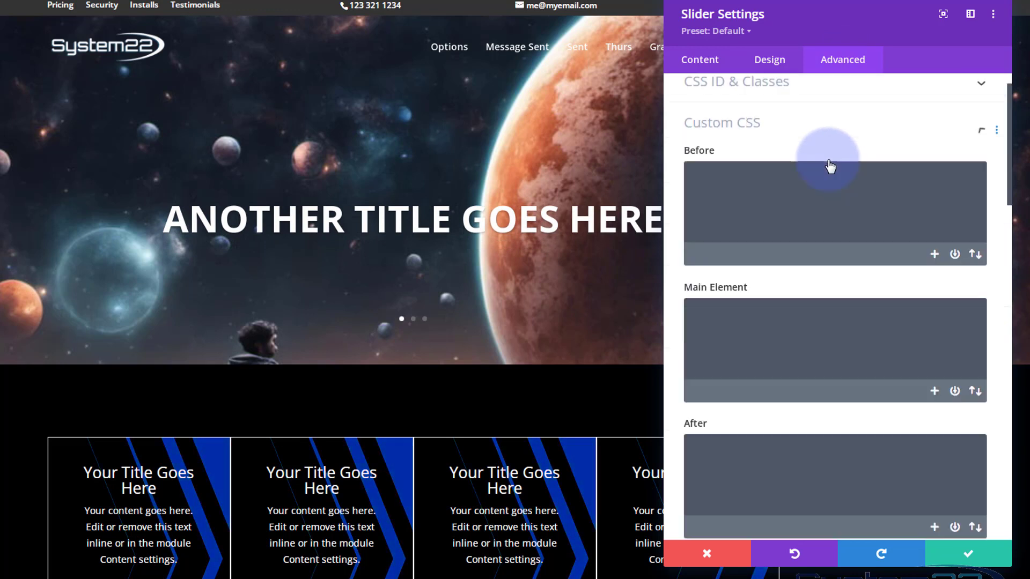
pyautogui.scroll(-3)
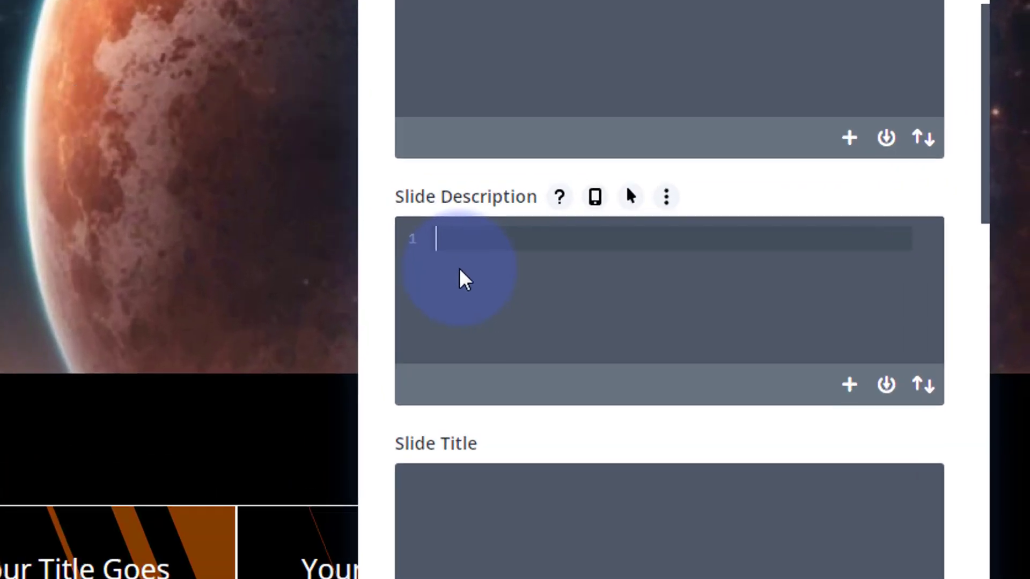
pyautogui.write('animat')
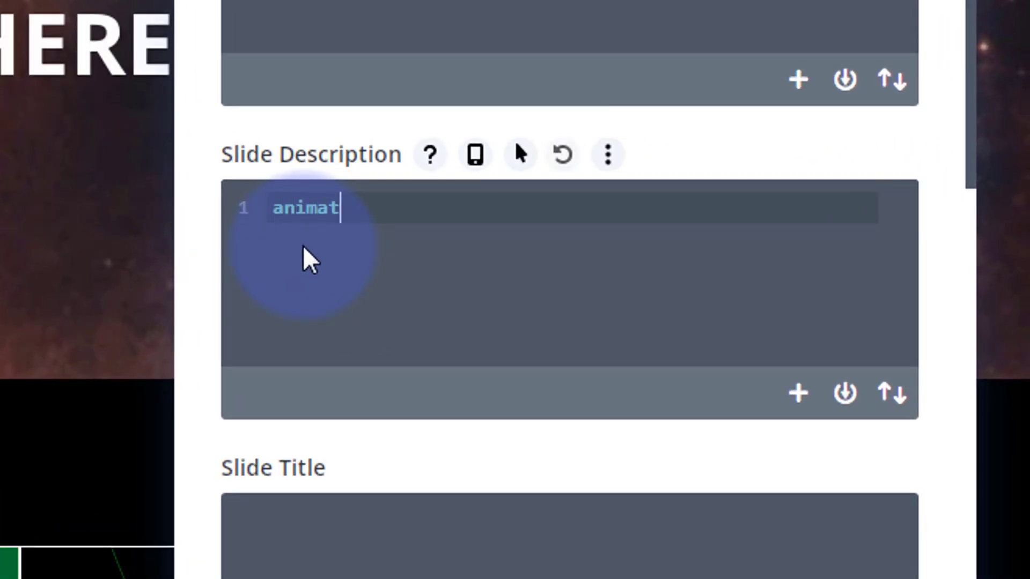
pyautogui.write('ion-')
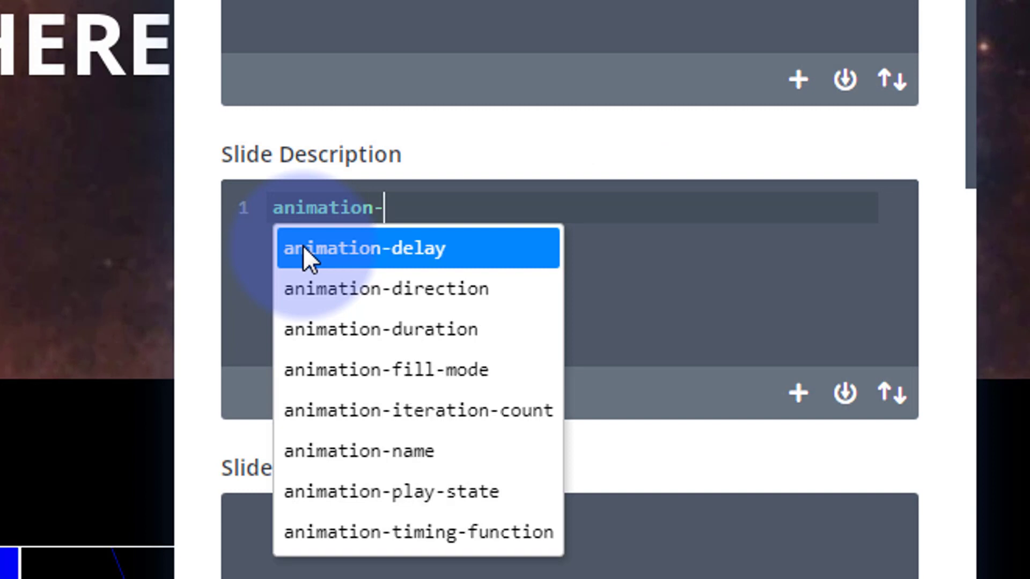
pyautogui.click(358, 451)
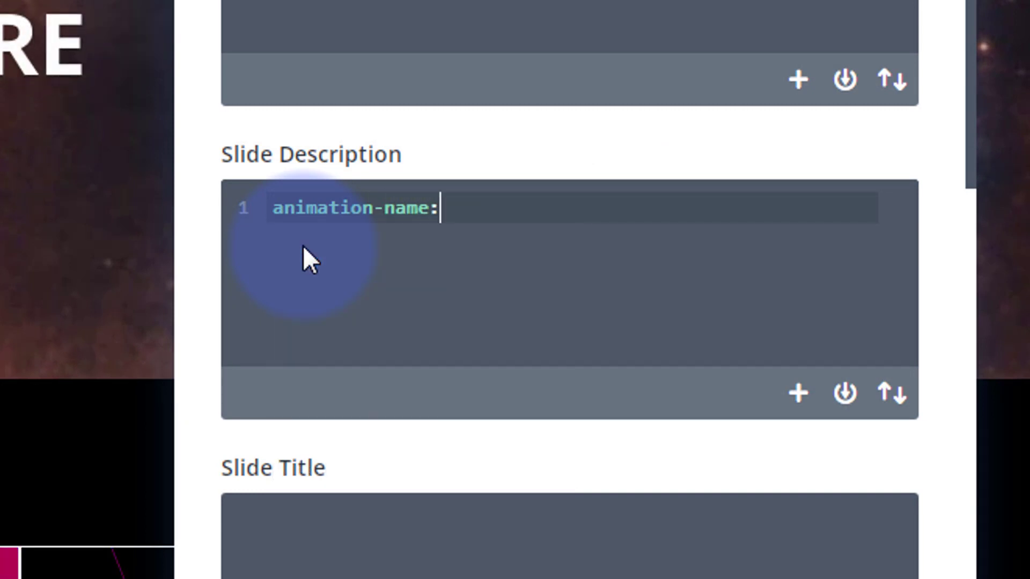
pyautogui.write('none;')
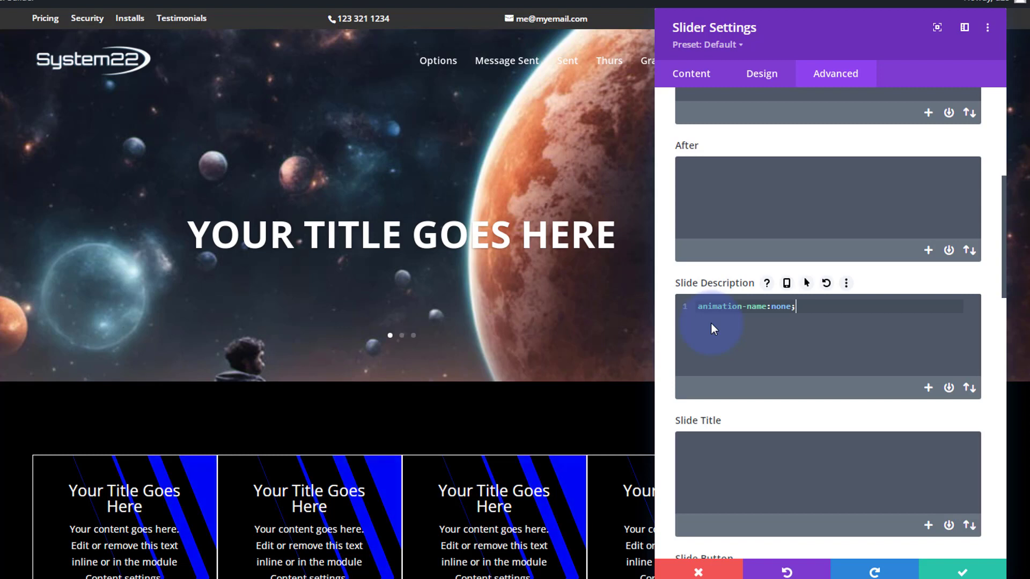
pyautogui.click(401, 336)
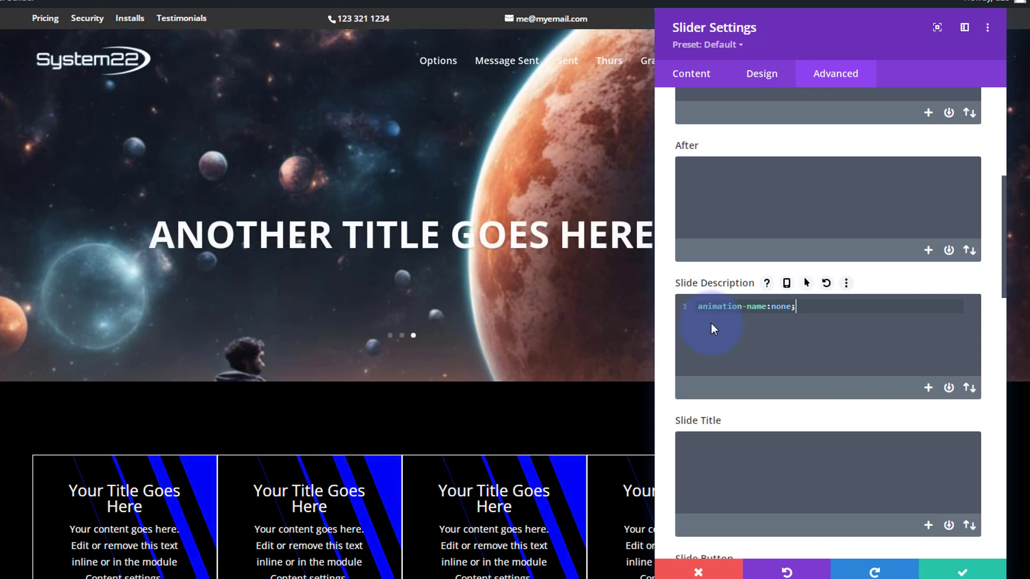
pyautogui.click(959, 571)
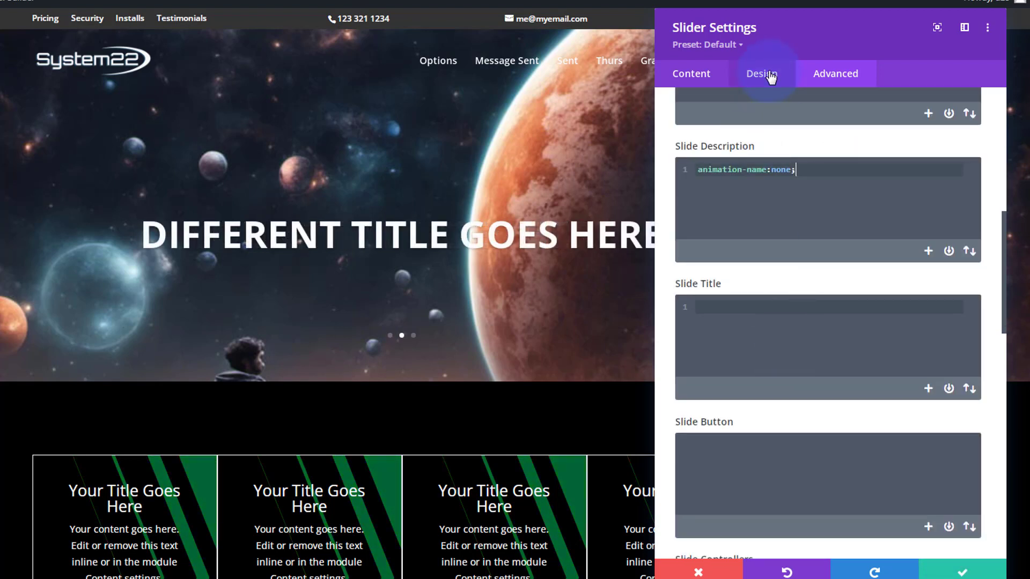
# Step: Review the slider's Design options and the first slide's own settings
pyautogui.click(762, 74)
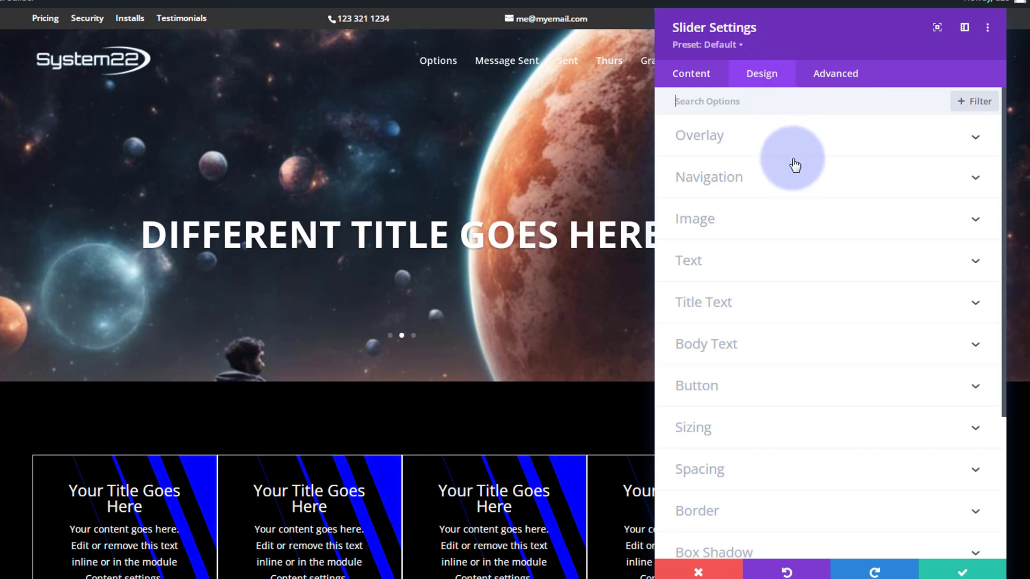
pyautogui.scroll(-3)
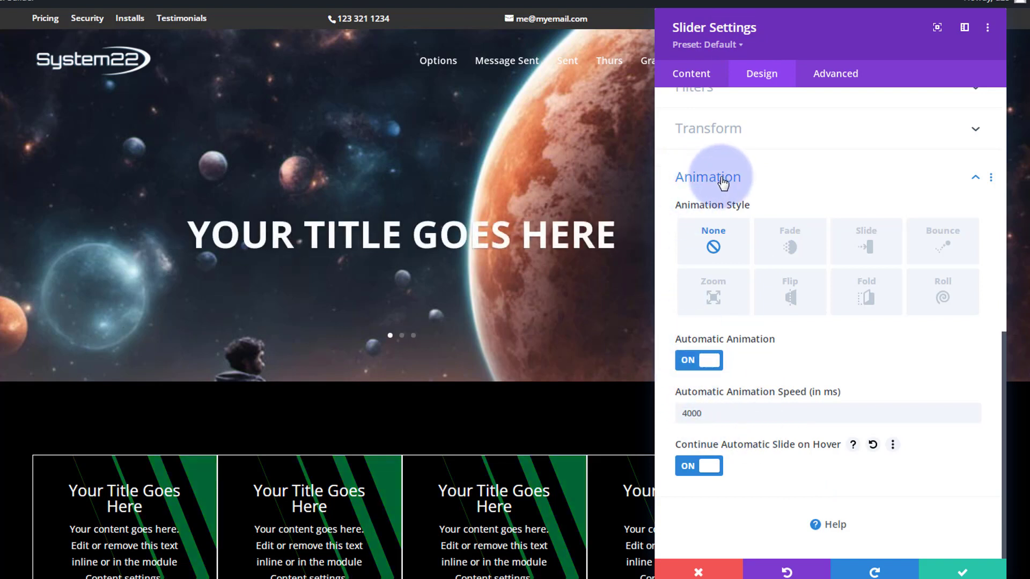
pyautogui.moveTo(691, 74)
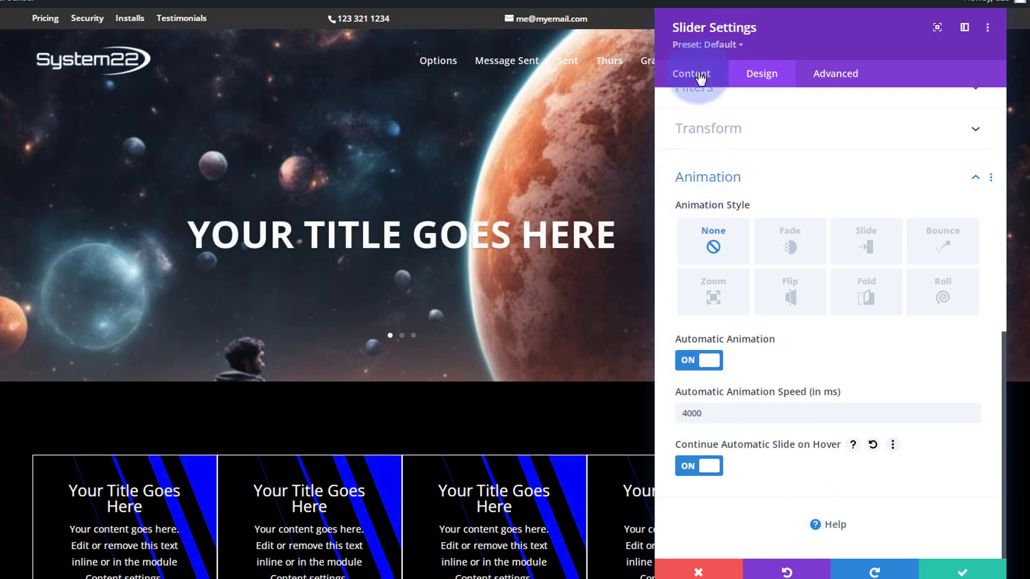
pyautogui.click(690, 74)
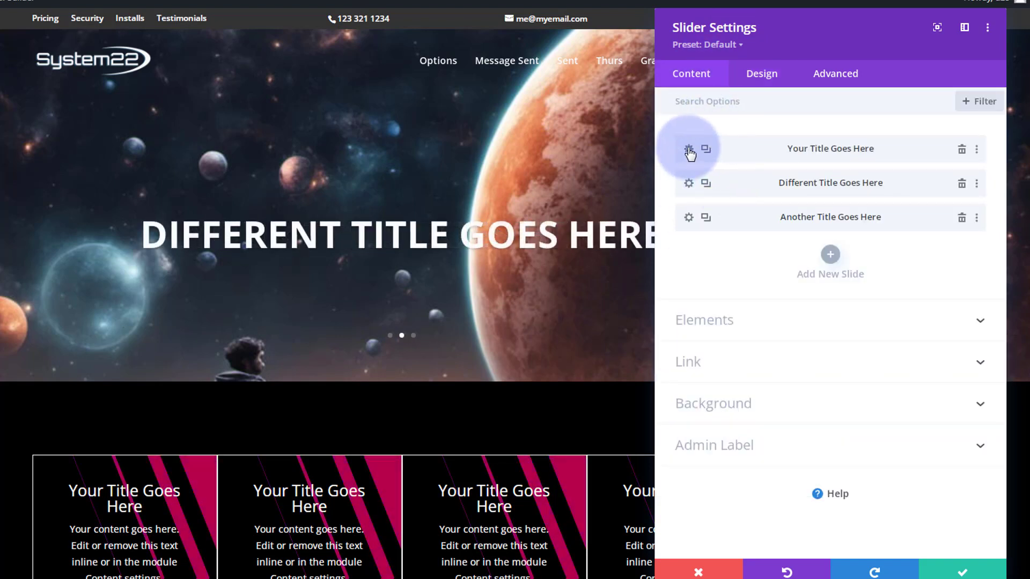
pyautogui.click(689, 148)
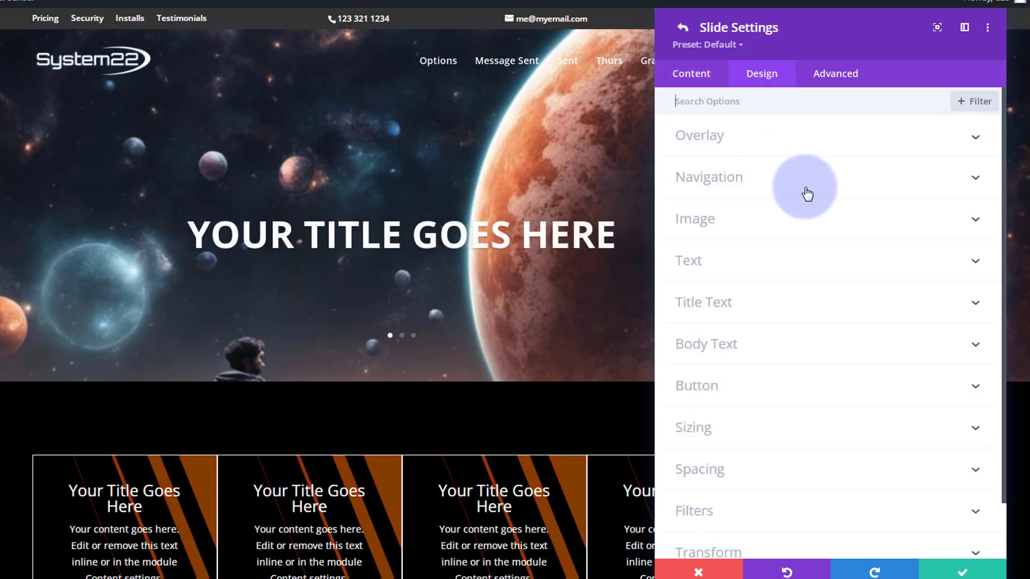
pyautogui.scroll(-3)
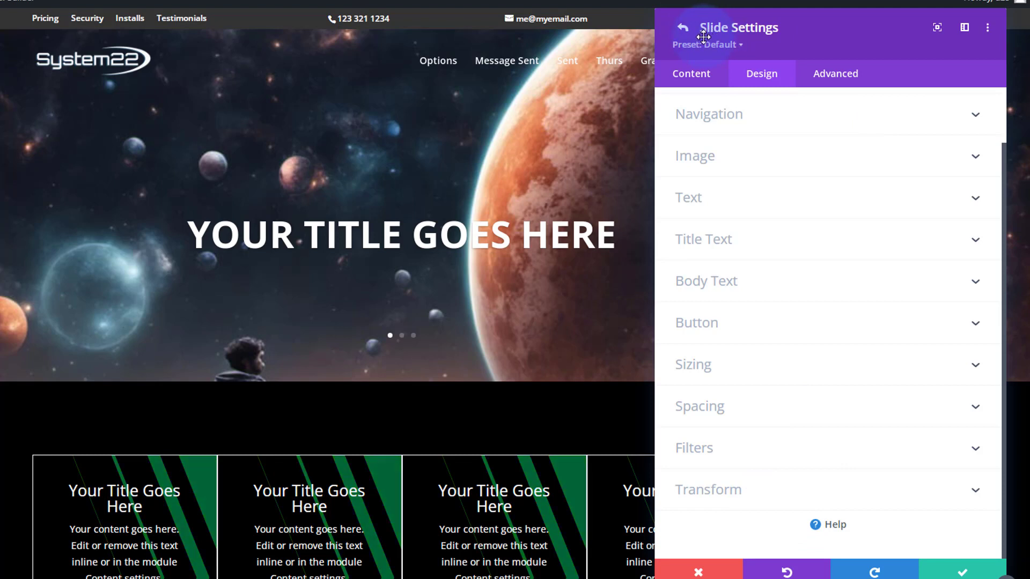
# Step: Return to the slider settings and close the panel
pyautogui.click(963, 571)
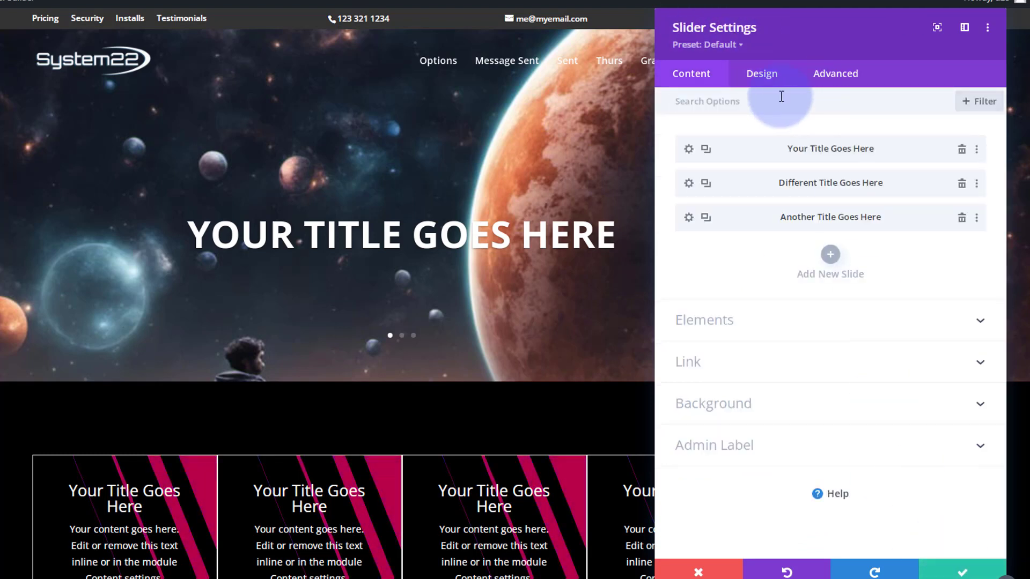
pyautogui.click(762, 73)
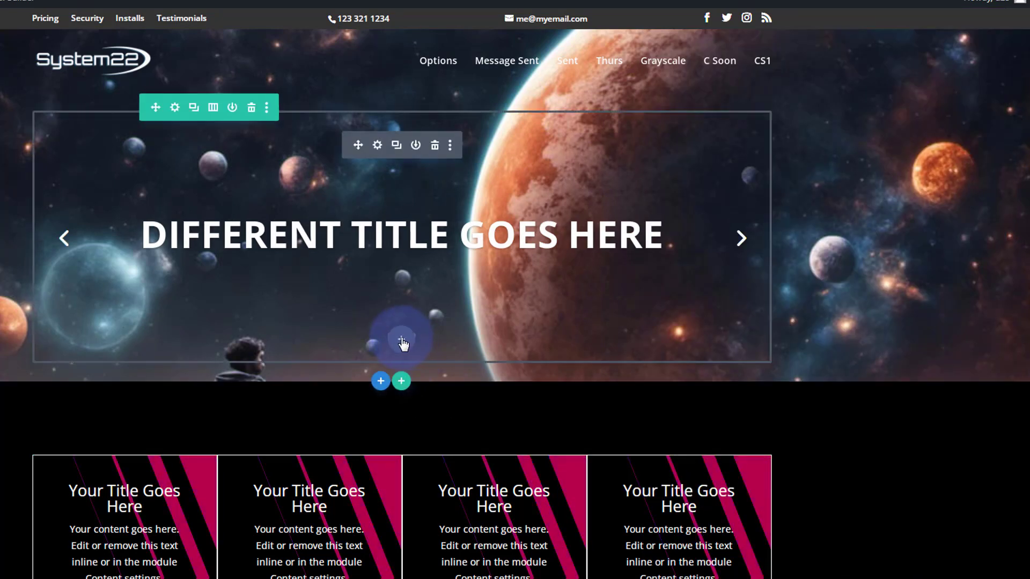
# Step: Insert a Code module below the slider
pyautogui.click(740, 238)
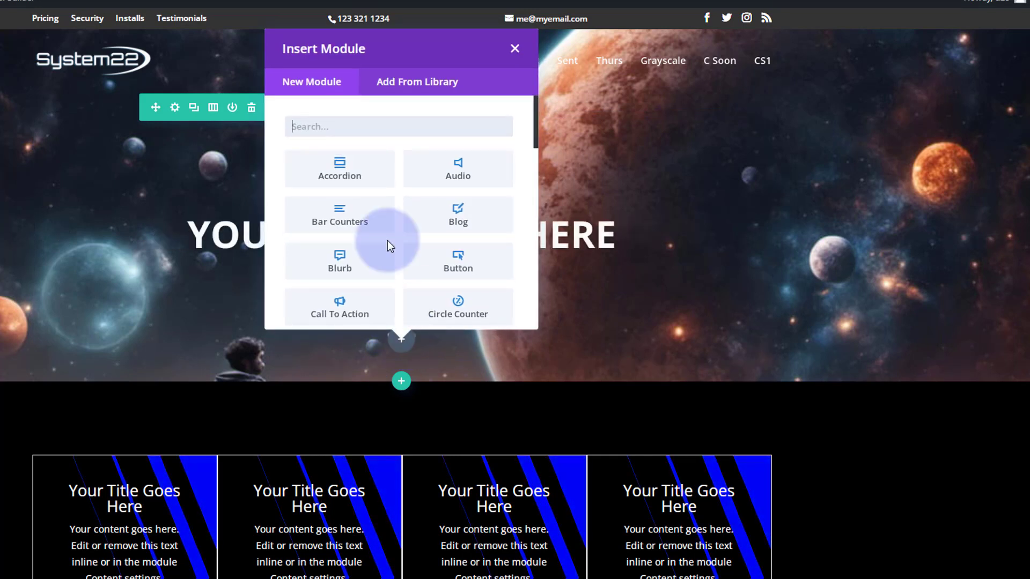
pyautogui.scroll(-3)
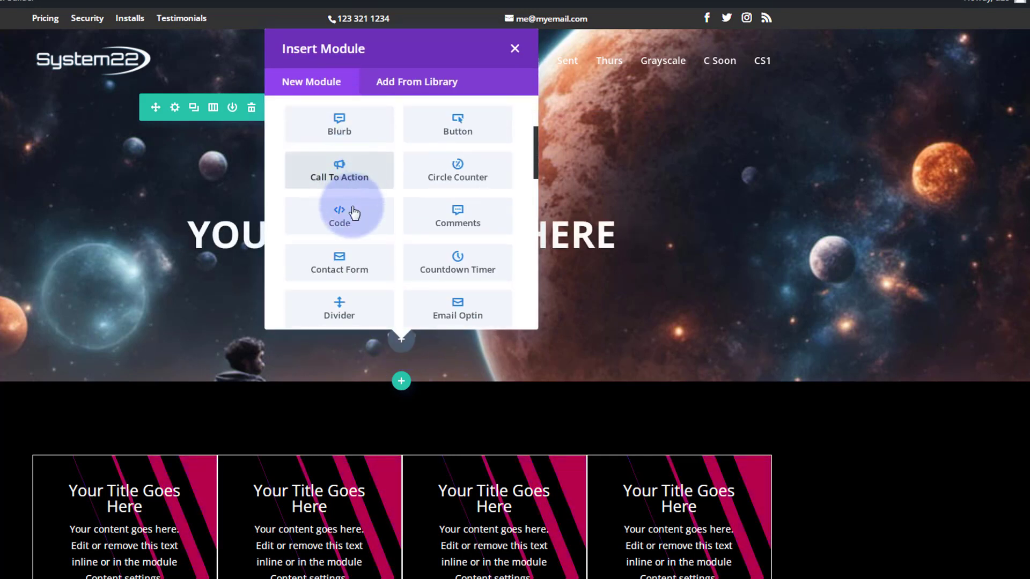
pyautogui.click(340, 215)
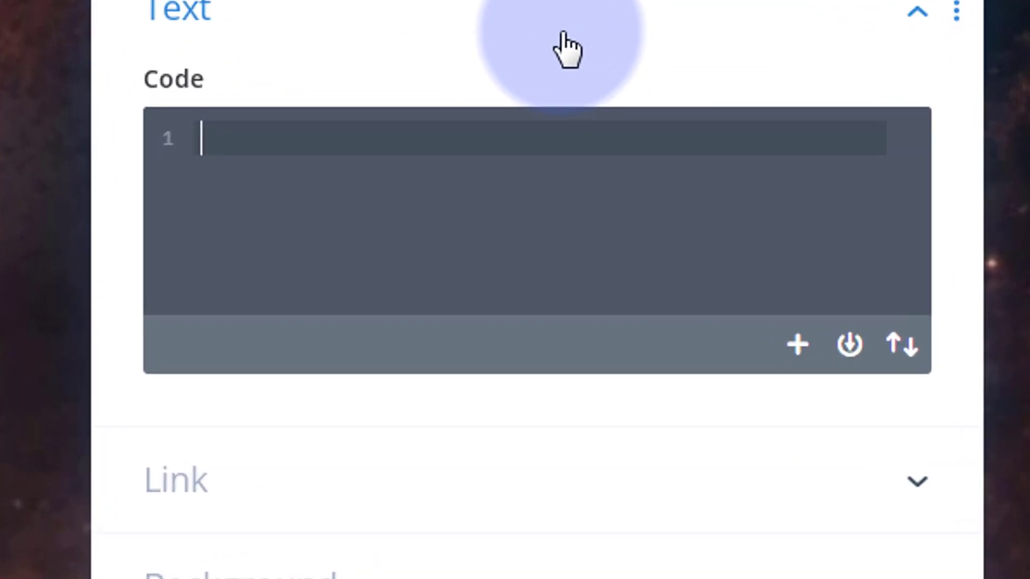
# Step: Write a <style> block with an empty line between its tags, cursor on line 2
pyautogui.write('<sty')
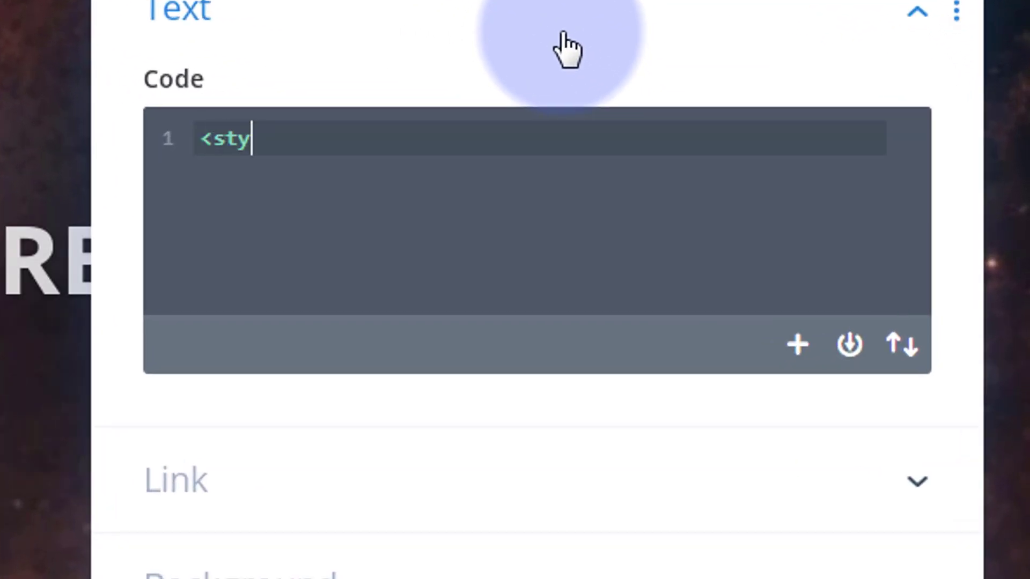
pyautogui.write('le>')
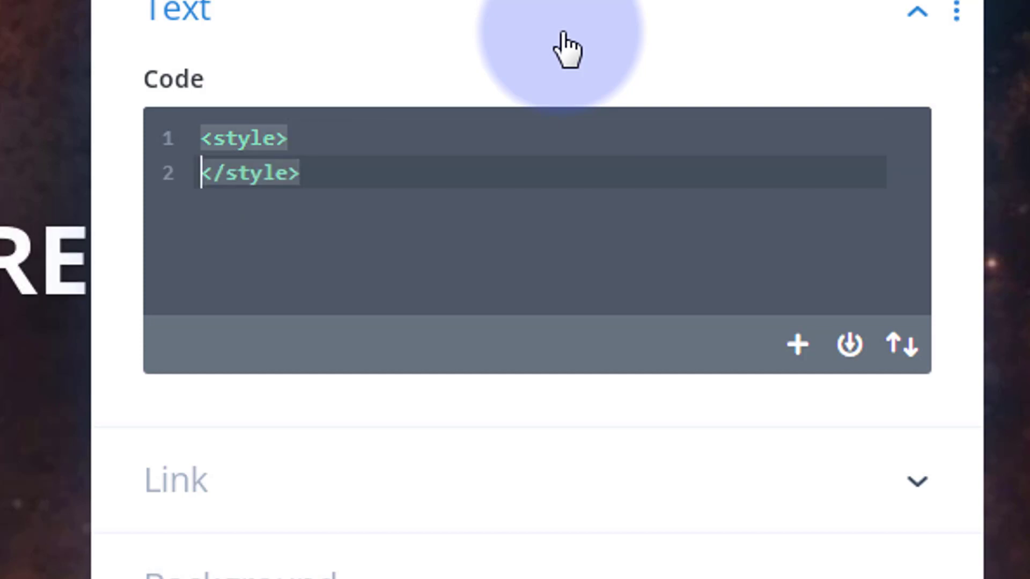
pyautogui.press('Return')
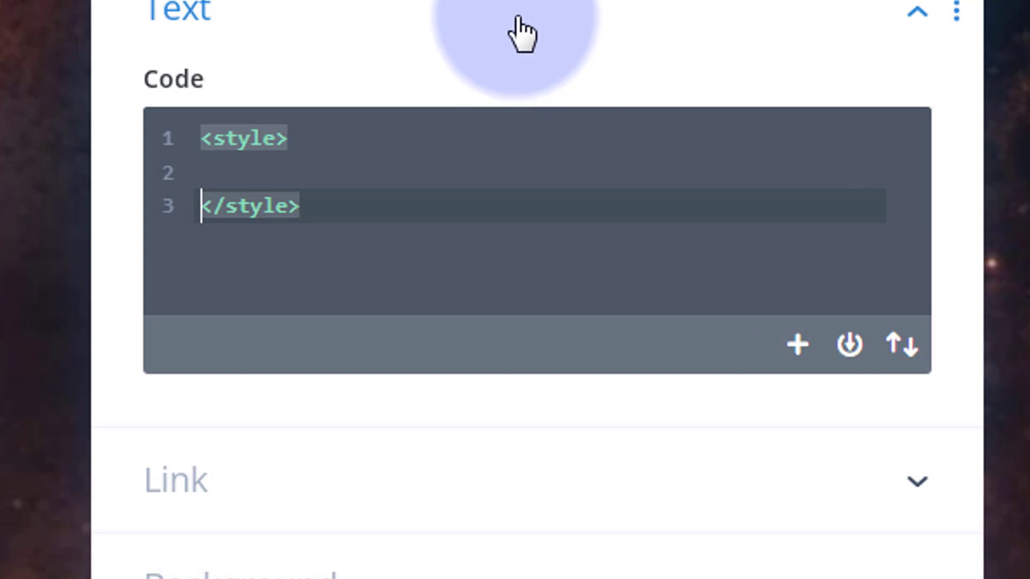
pyautogui.click(223, 172)
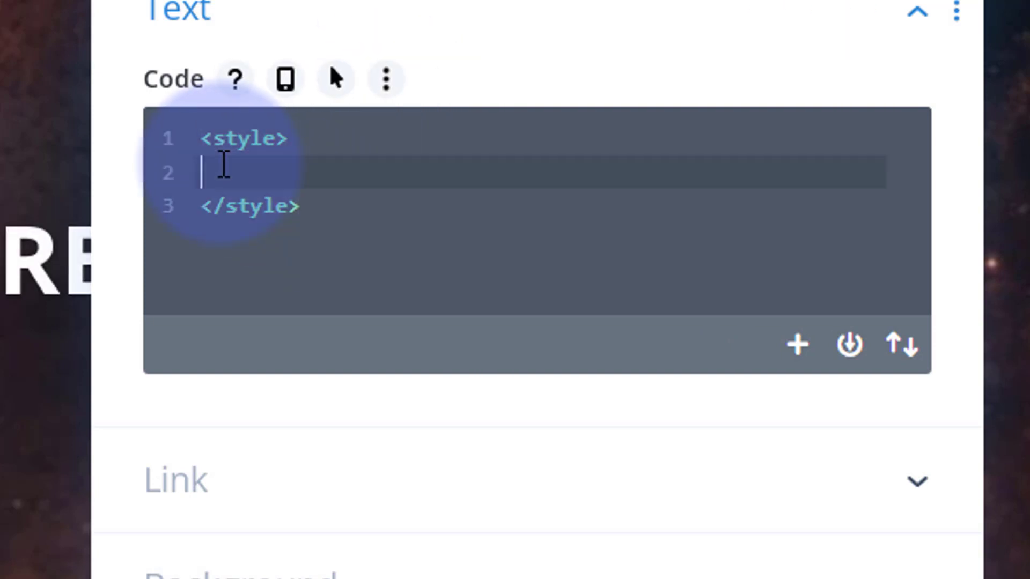
pyautogui.moveTo(344, 135)
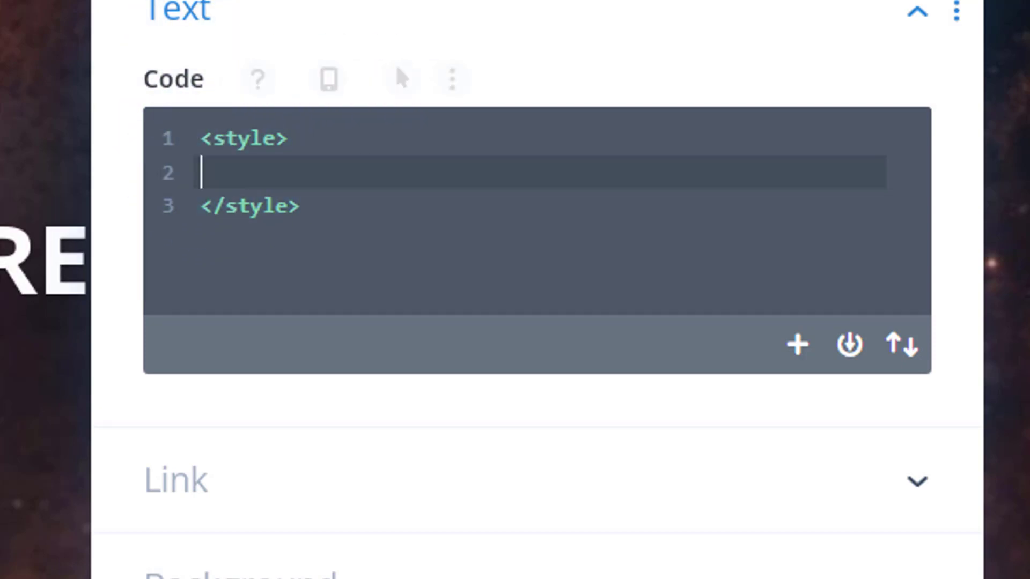
pyautogui.click(498, 172)
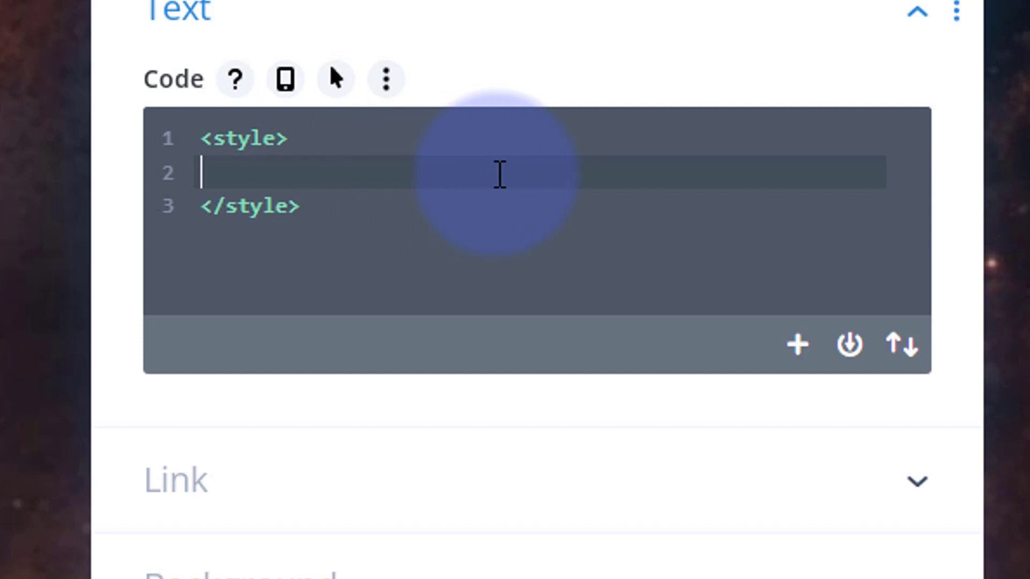
# Step: Start a '.rotating-t {' rule on line 2 of the style block
pyautogui.write('.')
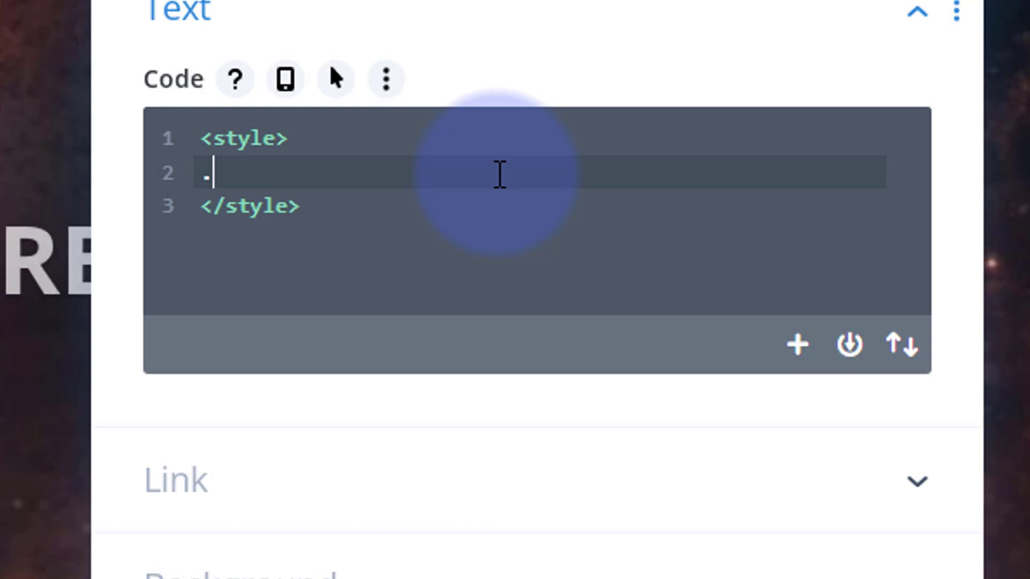
pyautogui.write('r')
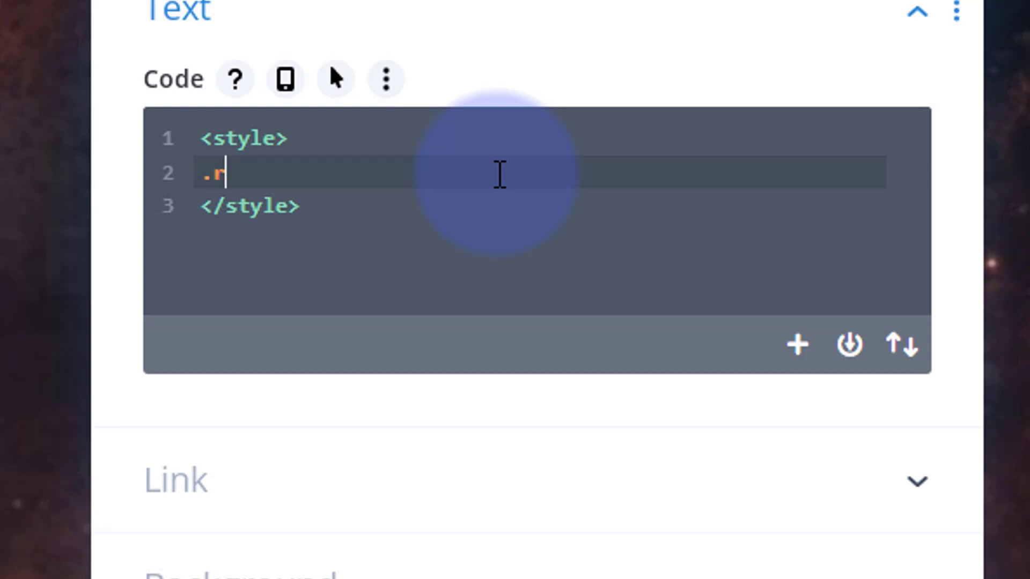
pyautogui.write('otating')
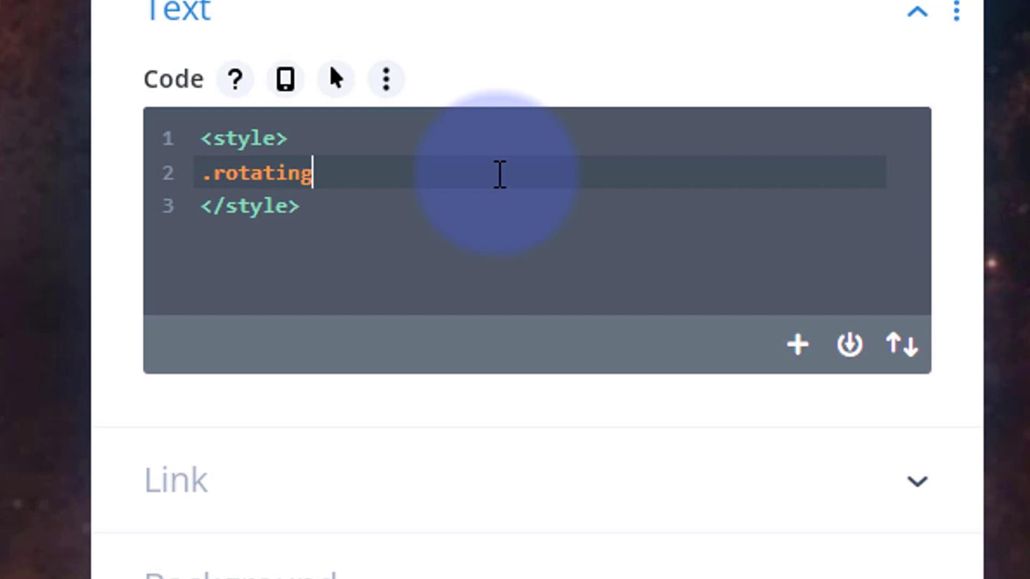
pyautogui.write('-')
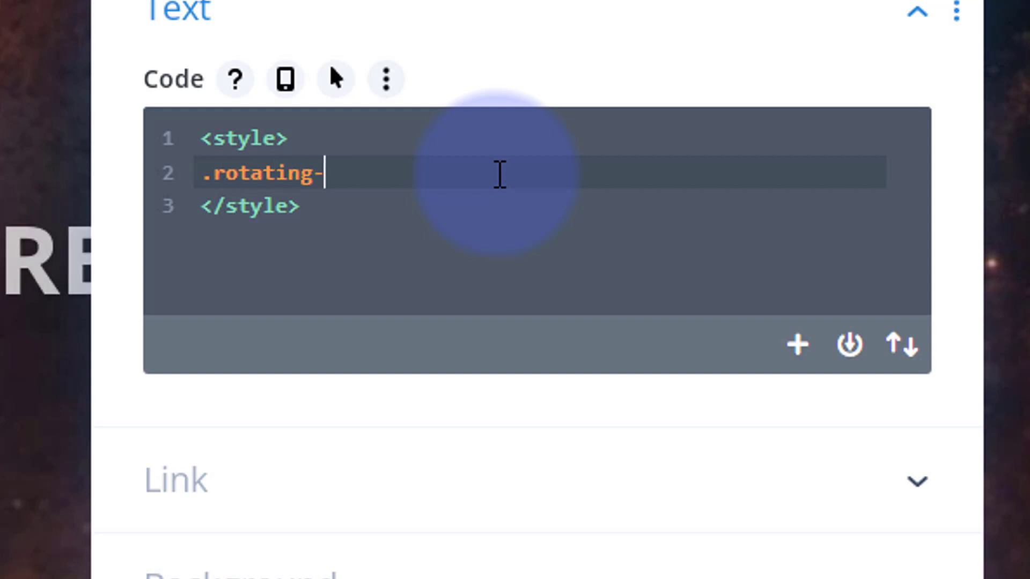
pyautogui.write('t')
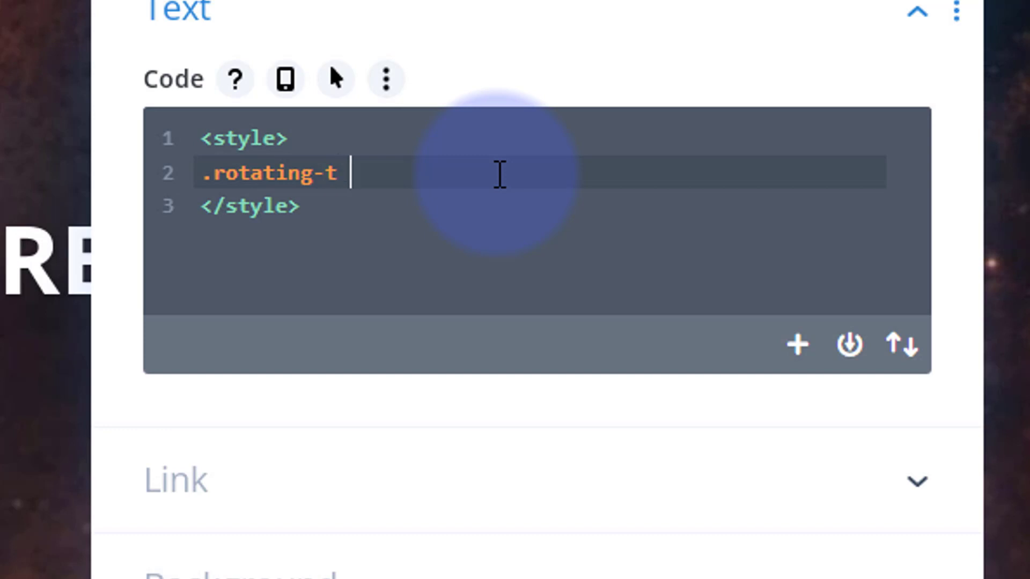
pyautogui.write('{')
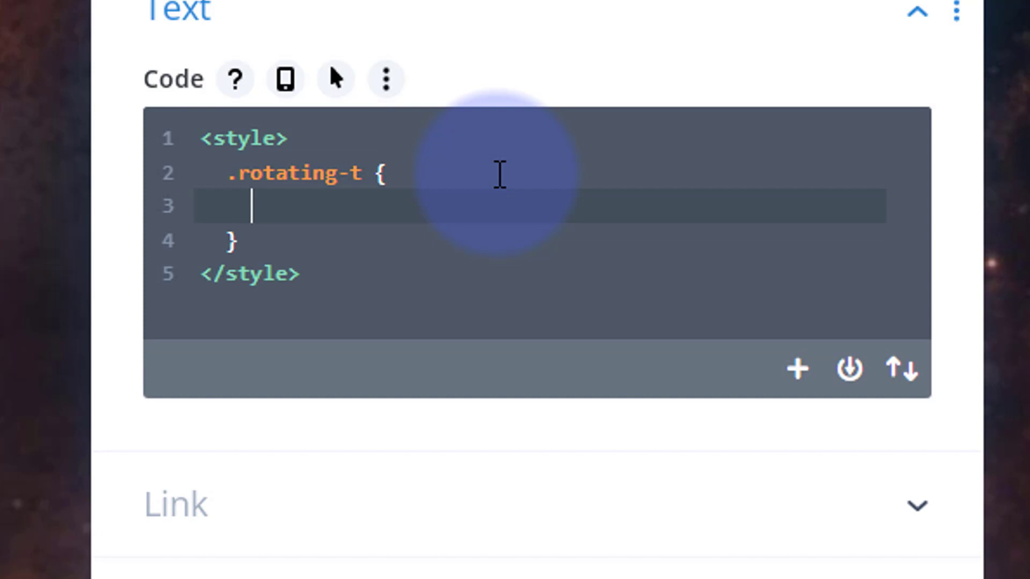
# Step: Set 'animation: rotateT 4s linear infinite;' and close the rule with a blank line after
pyautogui.write('anim')
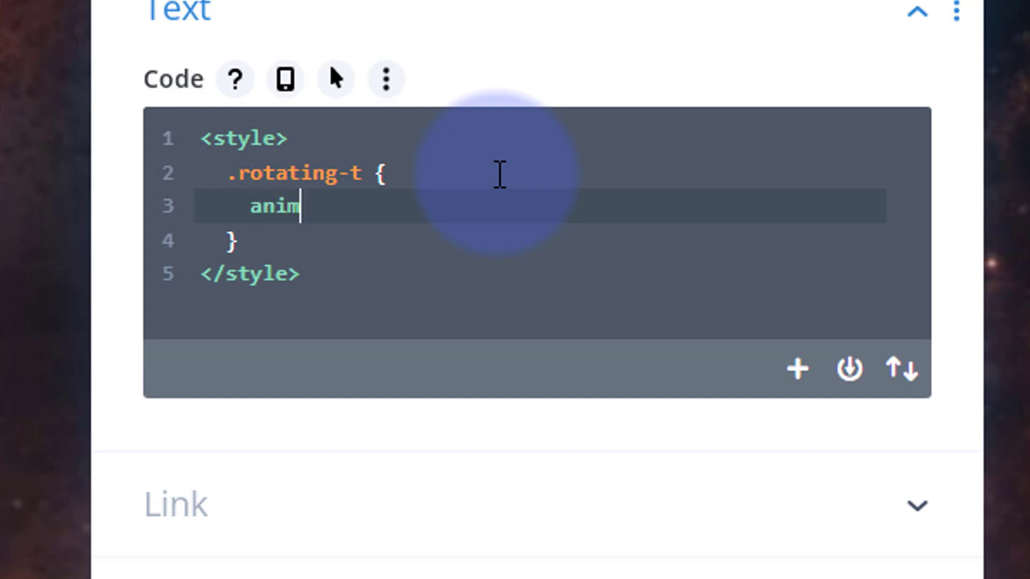
pyautogui.write('ation: rotate')
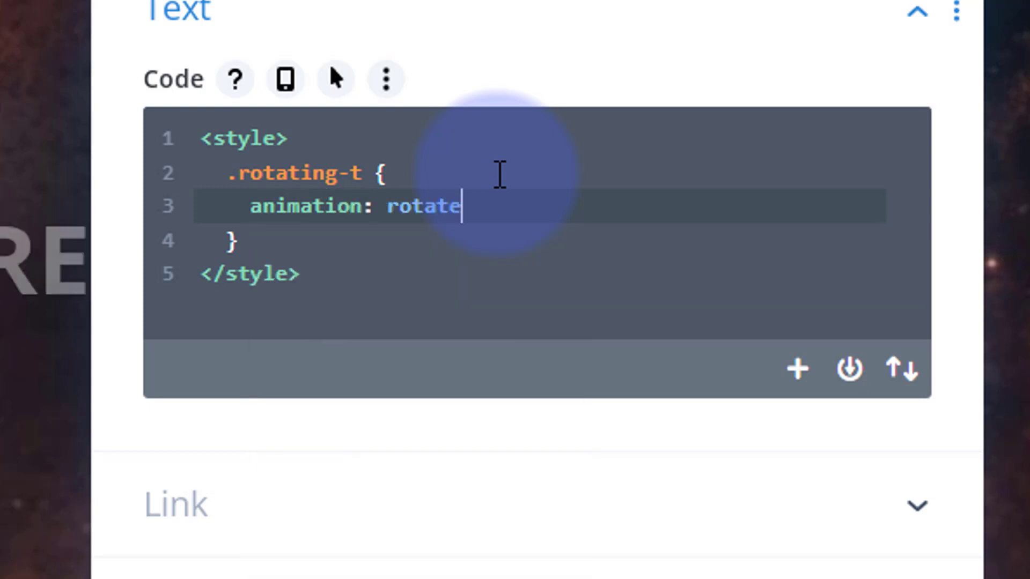
pyautogui.write('T')
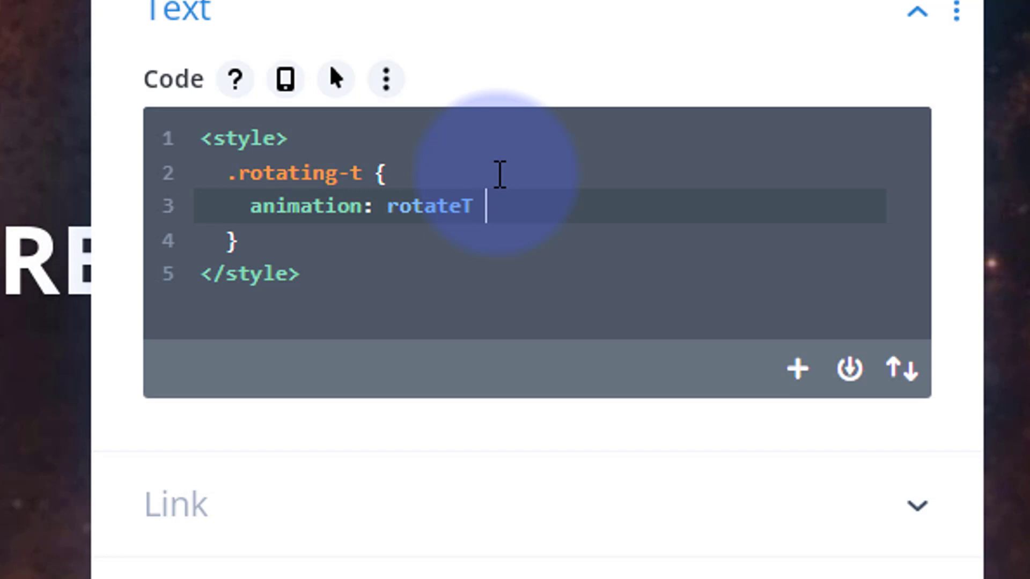
pyautogui.write('4')
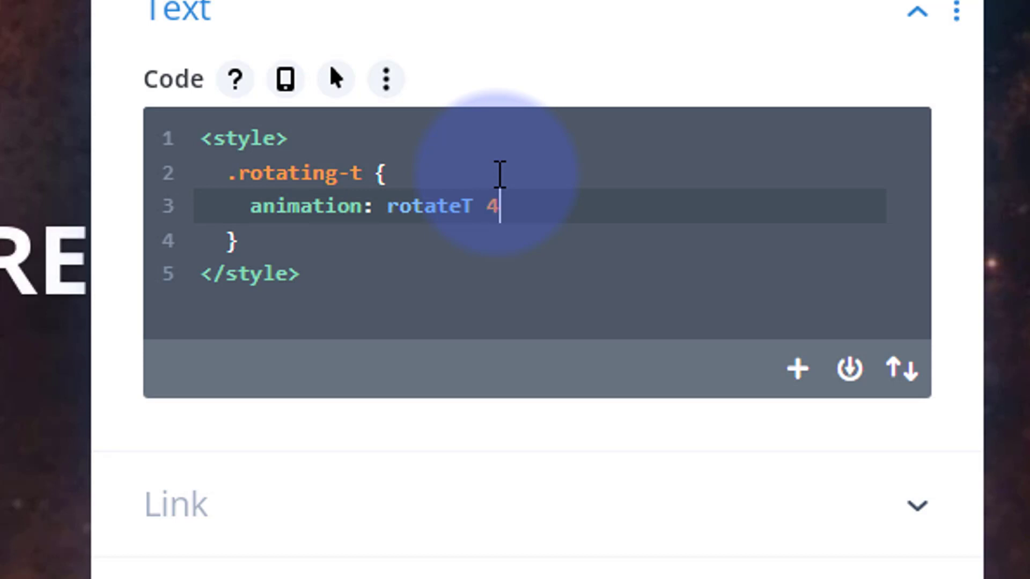
pyautogui.write('s')
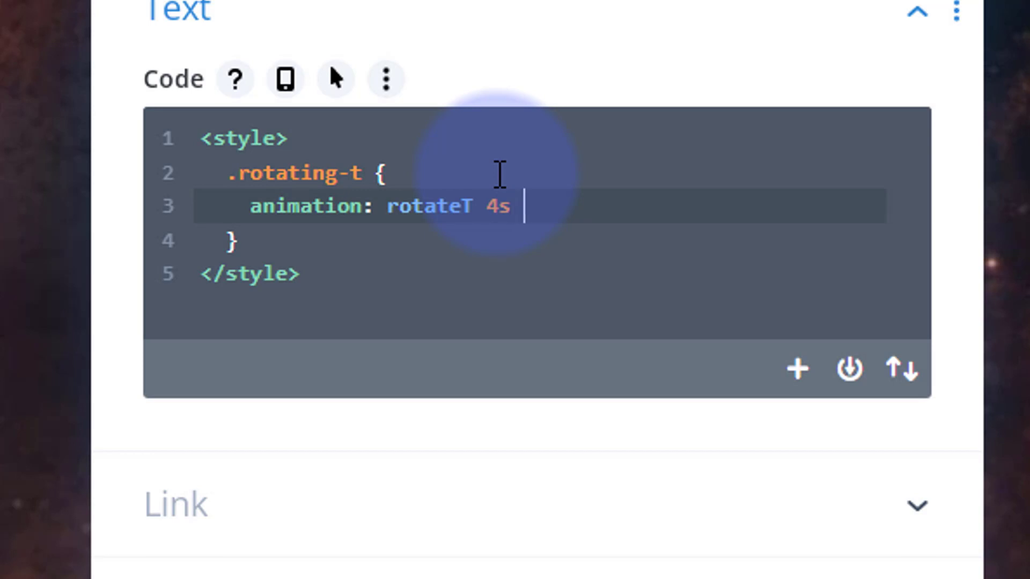
pyautogui.write('lin')
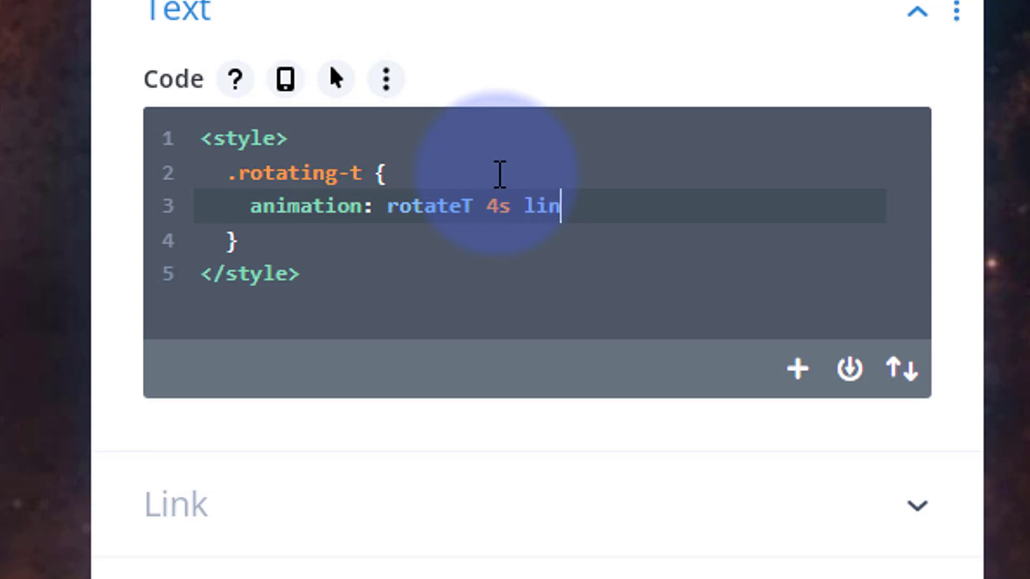
pyautogui.write('ear')
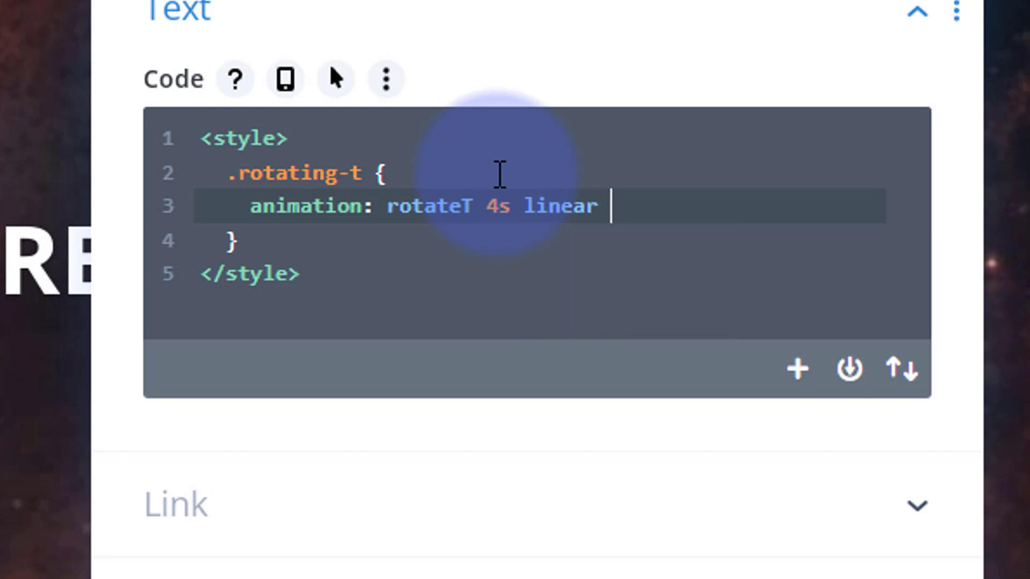
pyautogui.write('infinite;')
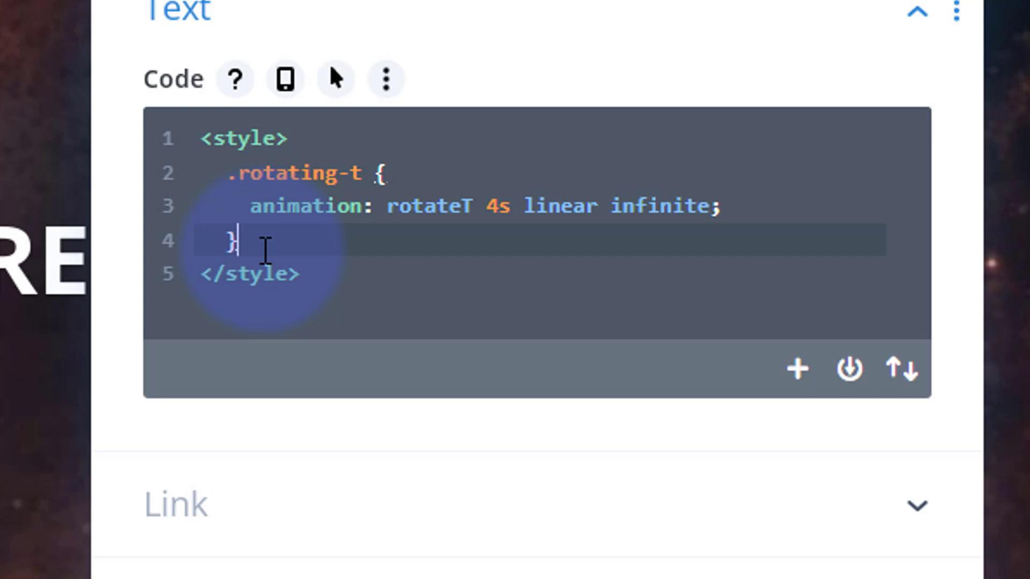
pyautogui.press('enter')
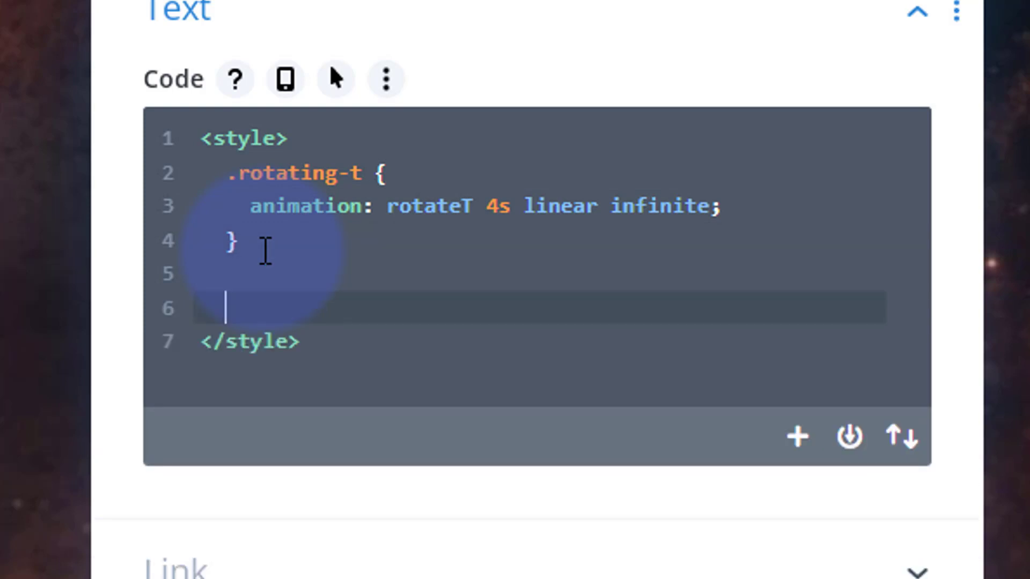
pyautogui.write('@keyfr')
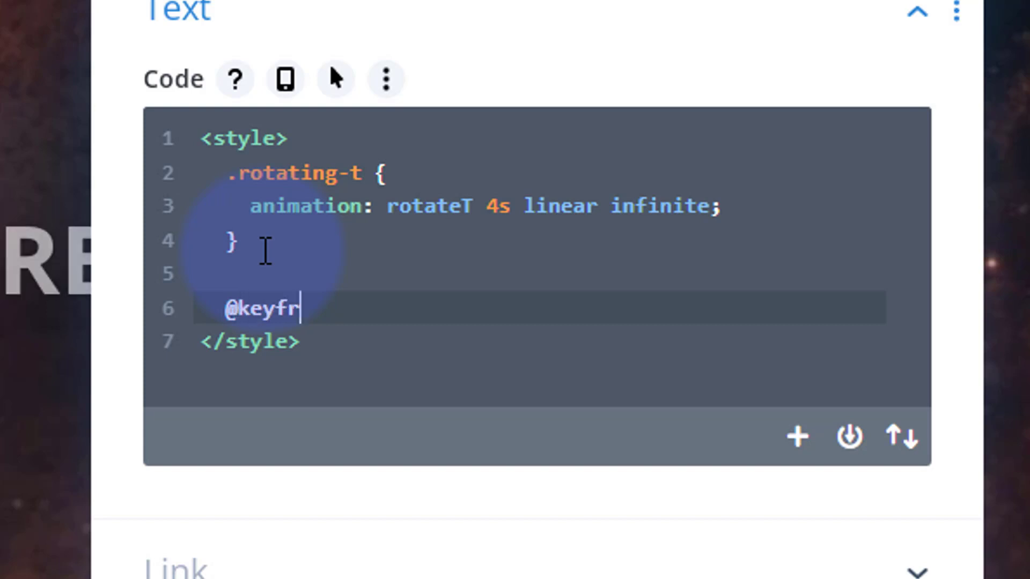
pyautogui.write('ames')
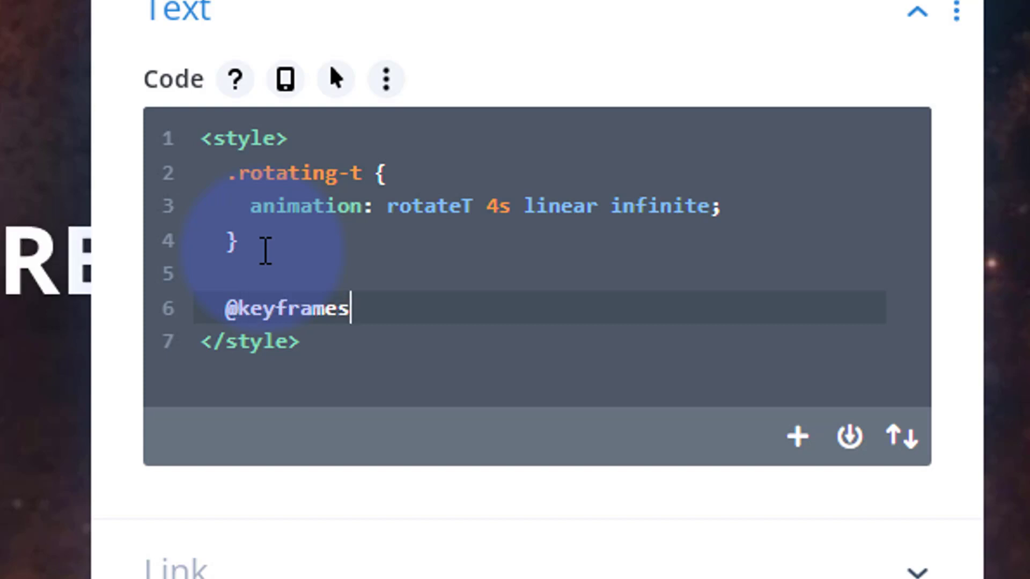
pyautogui.write('rotateT')
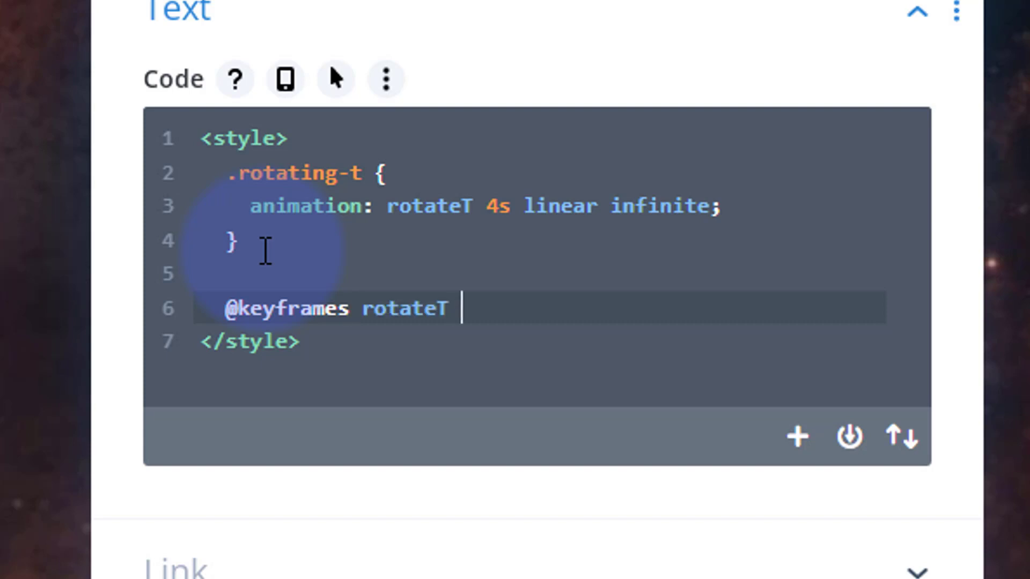
pyautogui.write('{')
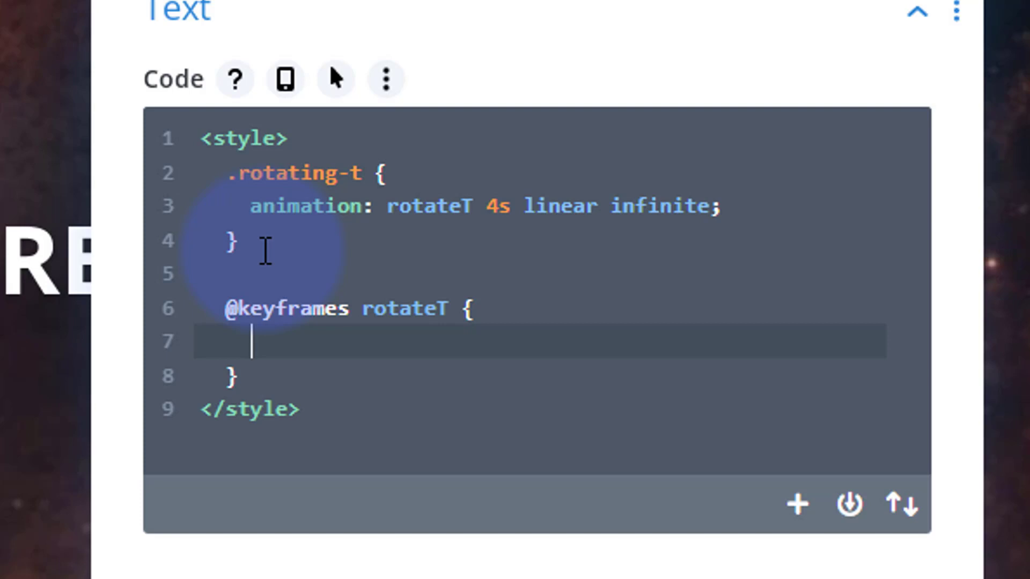
pyautogui.write('0% {}')
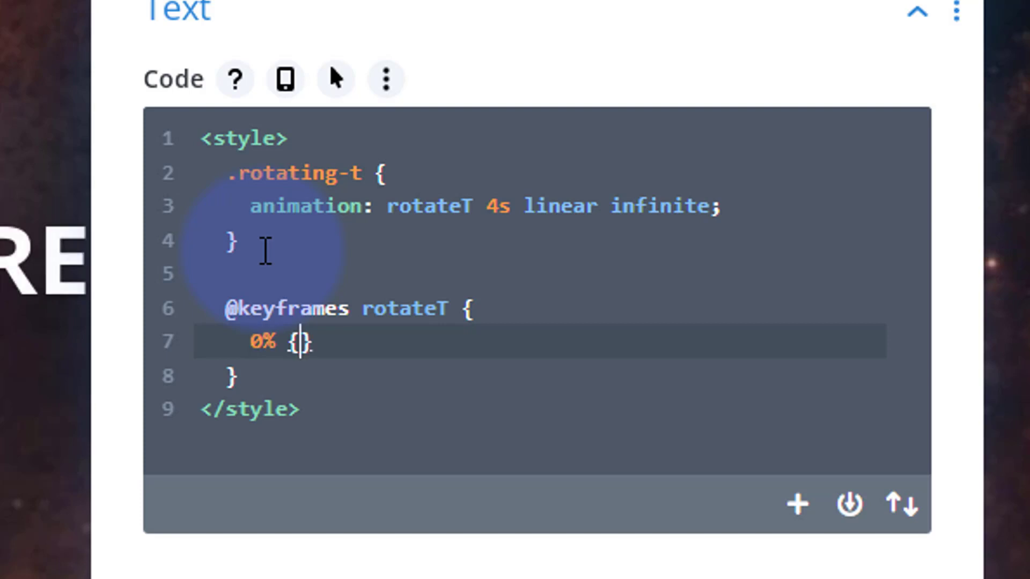
pyautogui.press('Return')
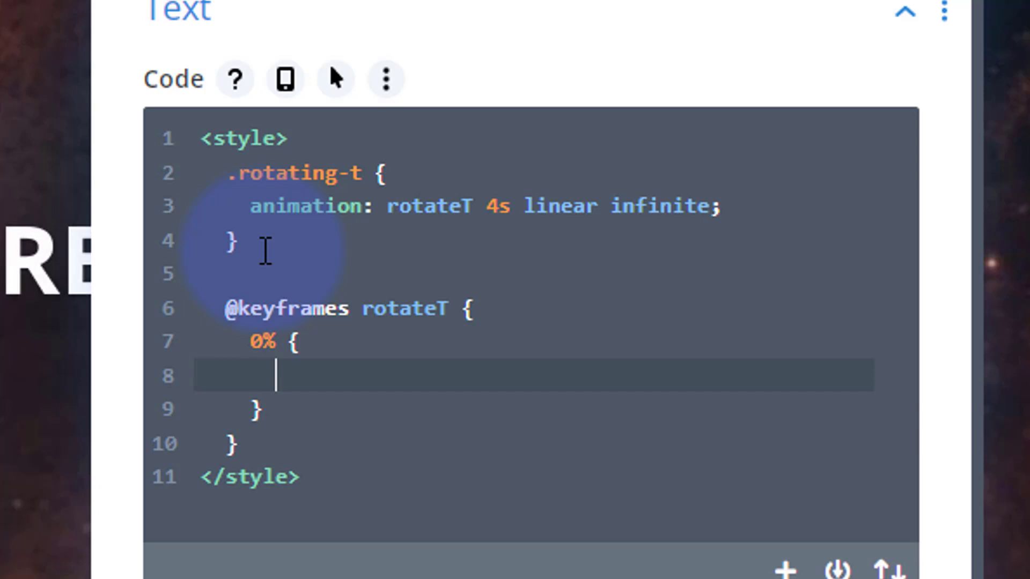
# Step: Give the 0% step the declaration transform: rotateX(0deg)
pyautogui.write('tr')
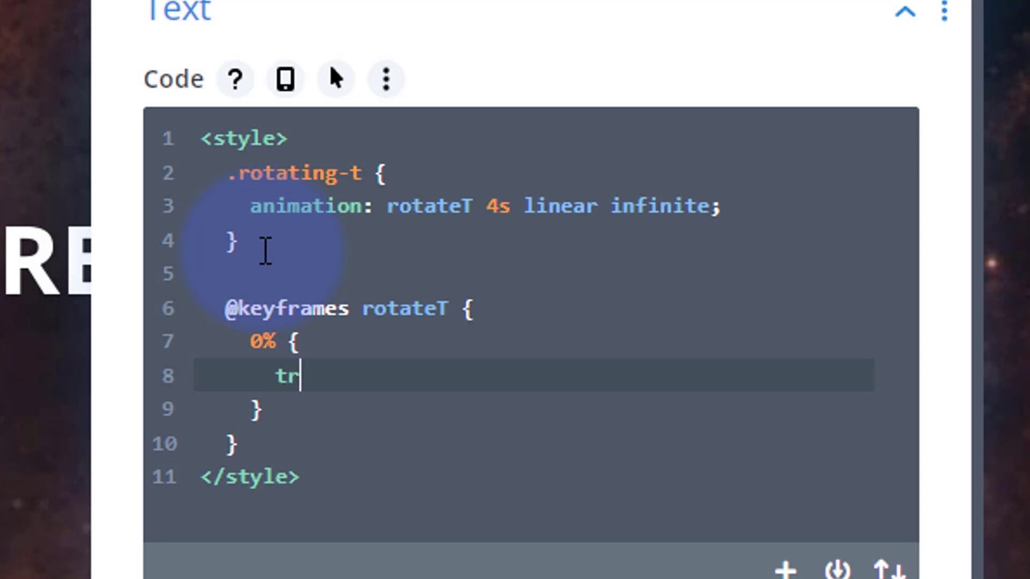
pyautogui.write('ansform:')
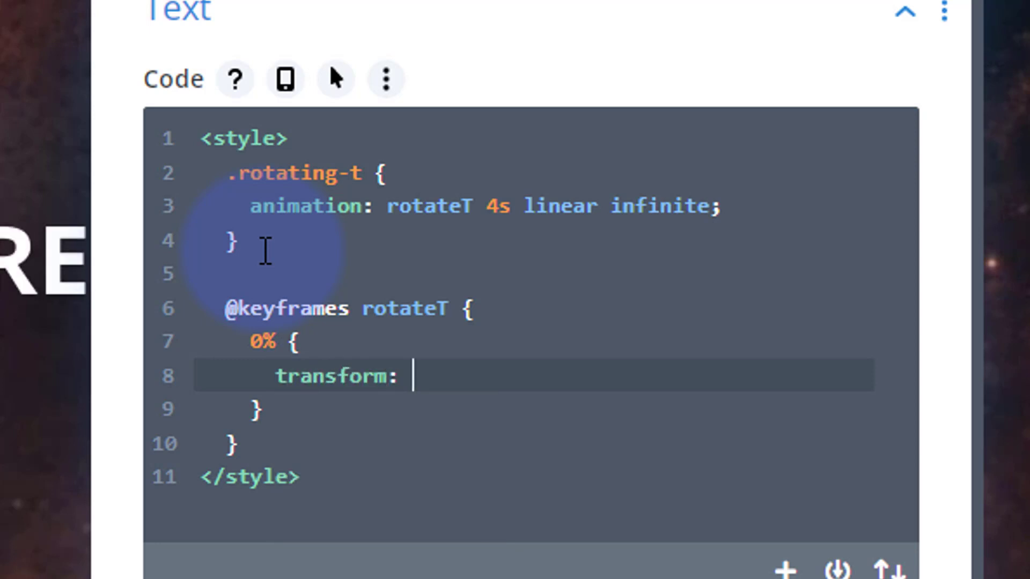
pyautogui.write('rotateX')
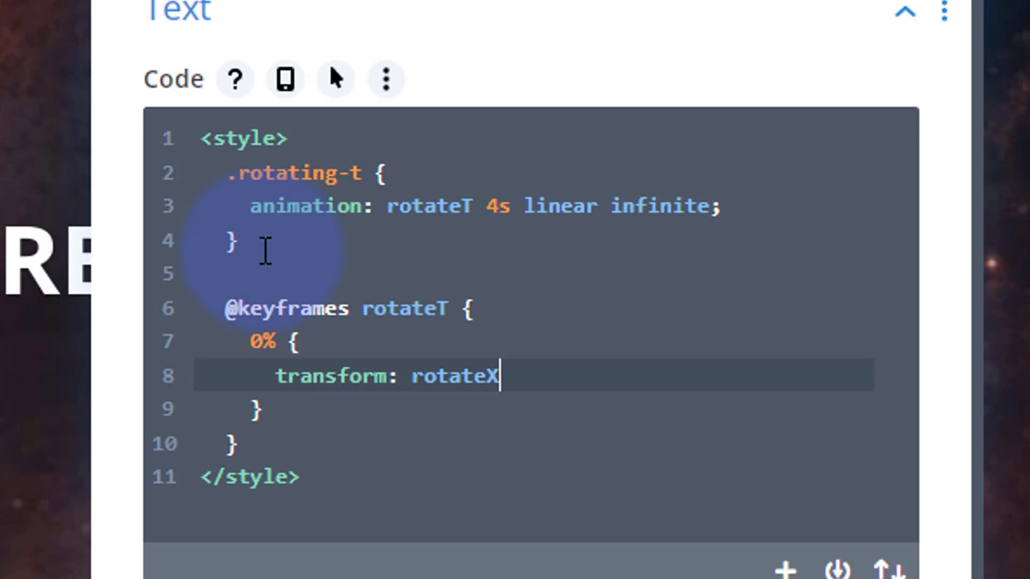
pyautogui.write('()')
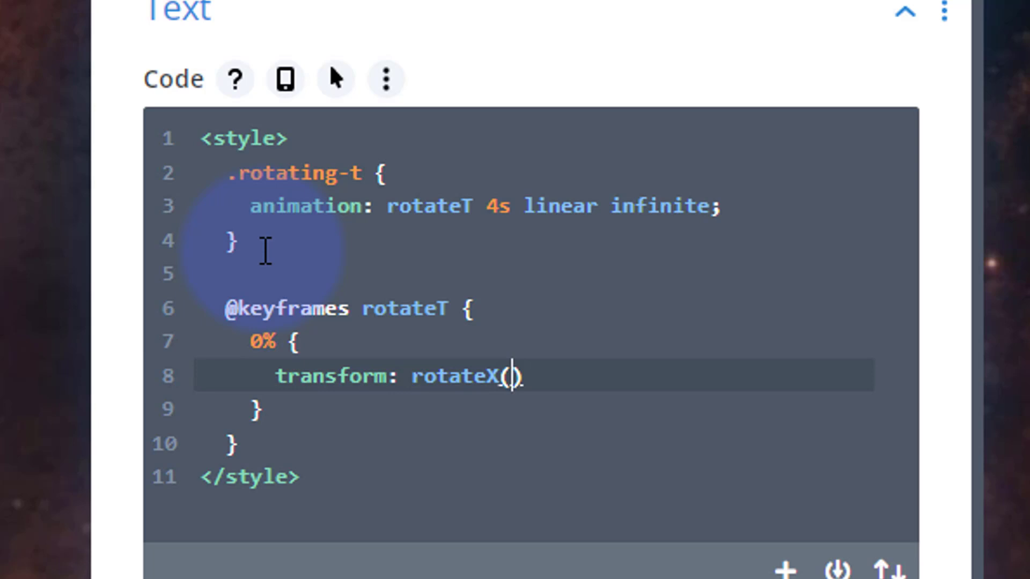
pyautogui.write('0deg')
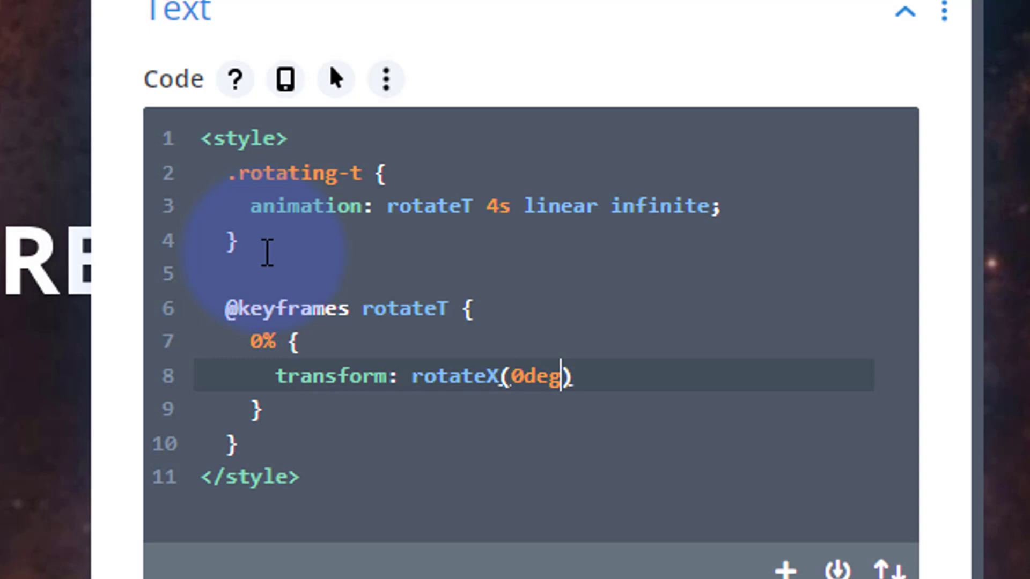
pyautogui.moveTo(581, 378)
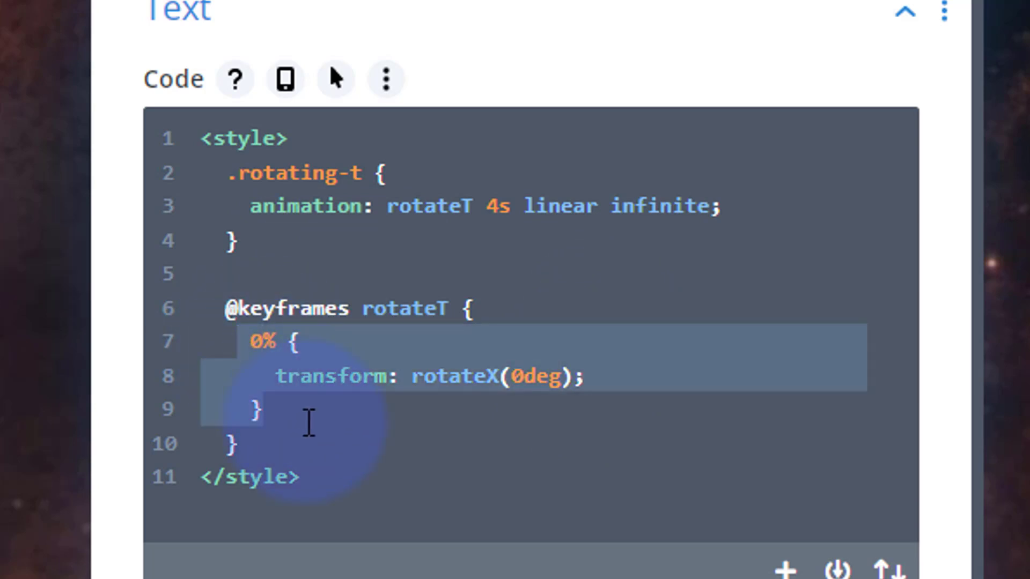
# Step: Add 25%, 50% and 75% keyframe steps rotating to 90deg, 180deg and 0deg
pyautogui.click(263, 409)
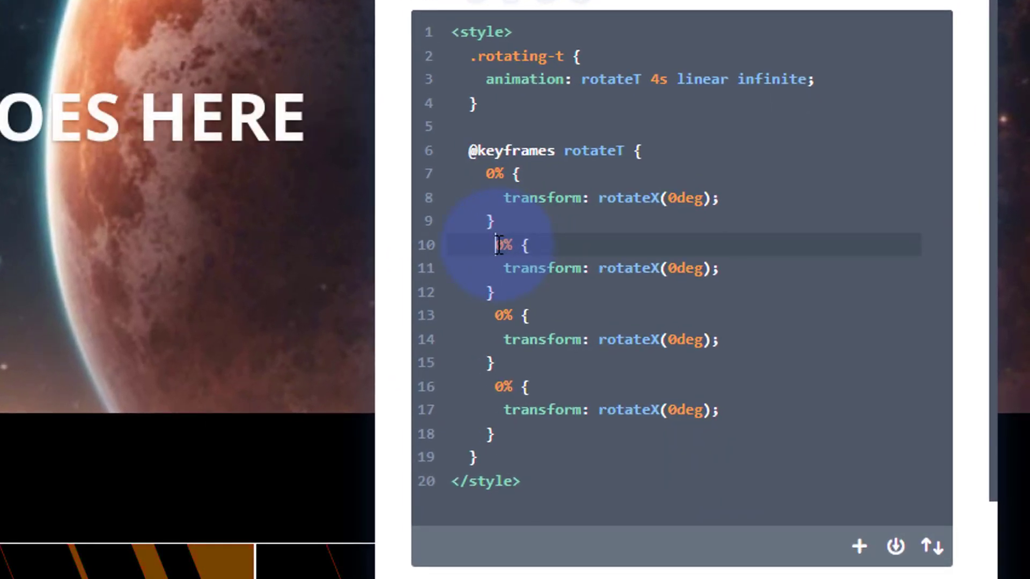
pyautogui.write('25')
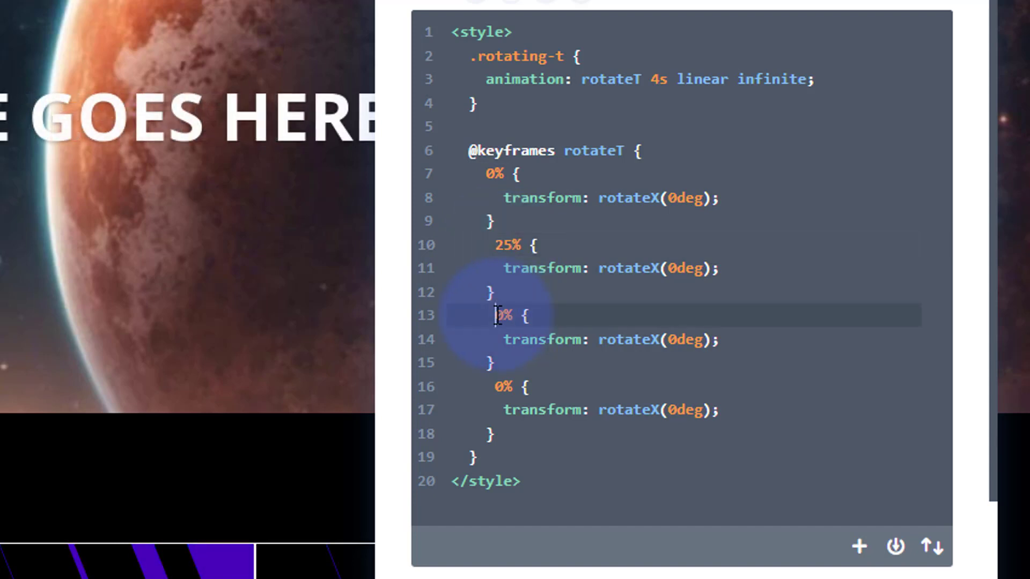
pyautogui.write('5')
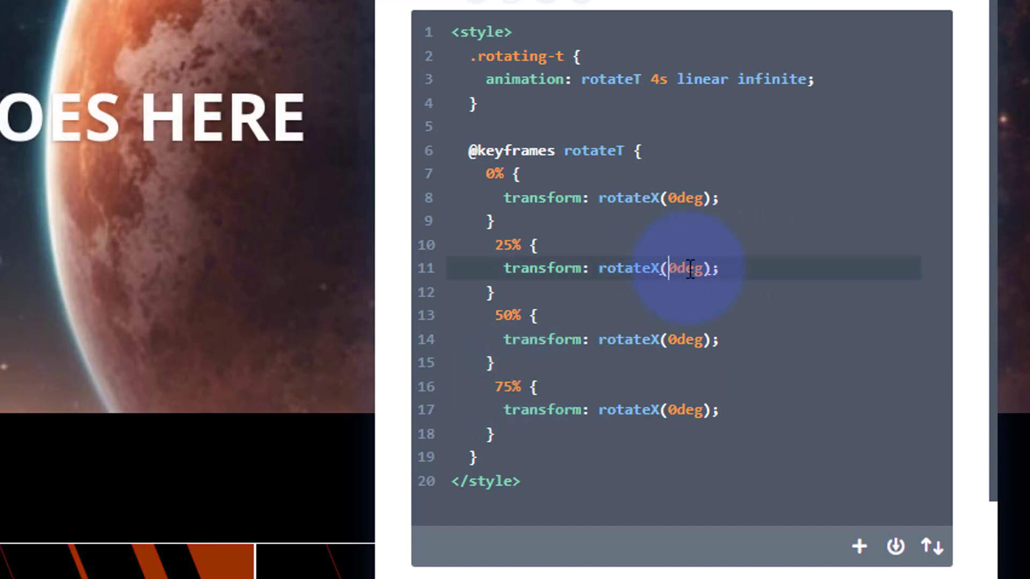
pyautogui.write('90')
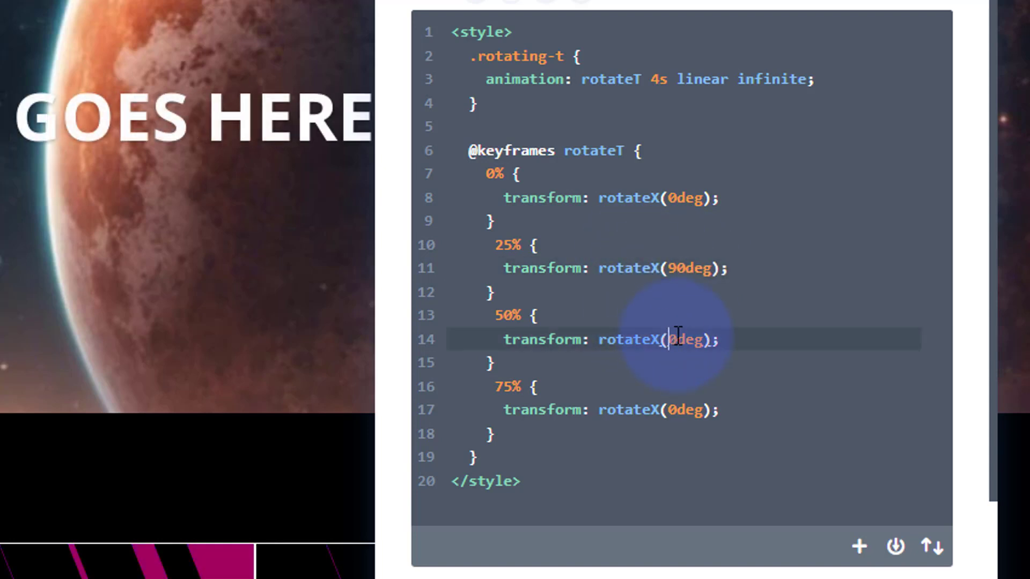
pyautogui.write('18')
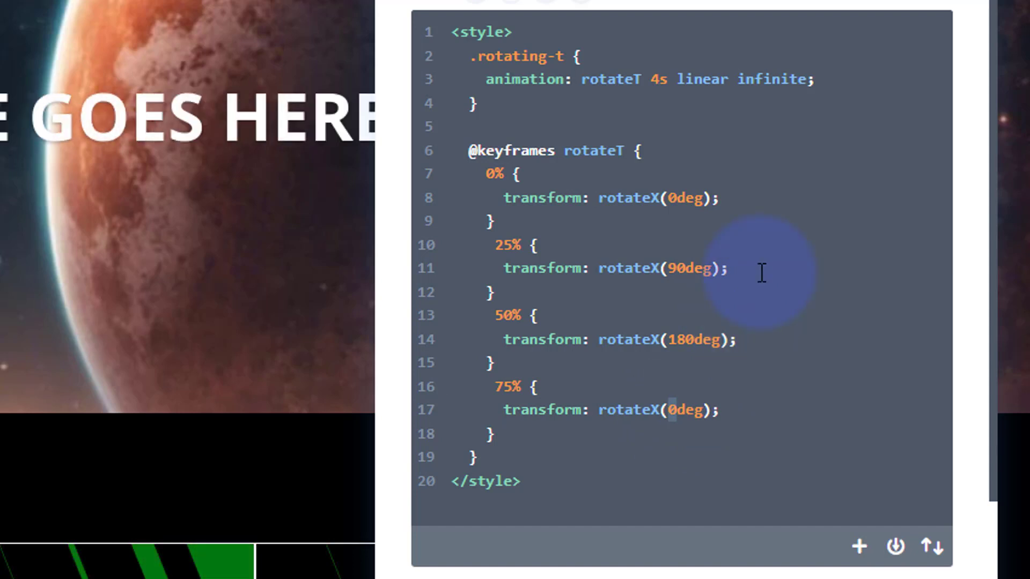
pyautogui.moveTo(756, 236)
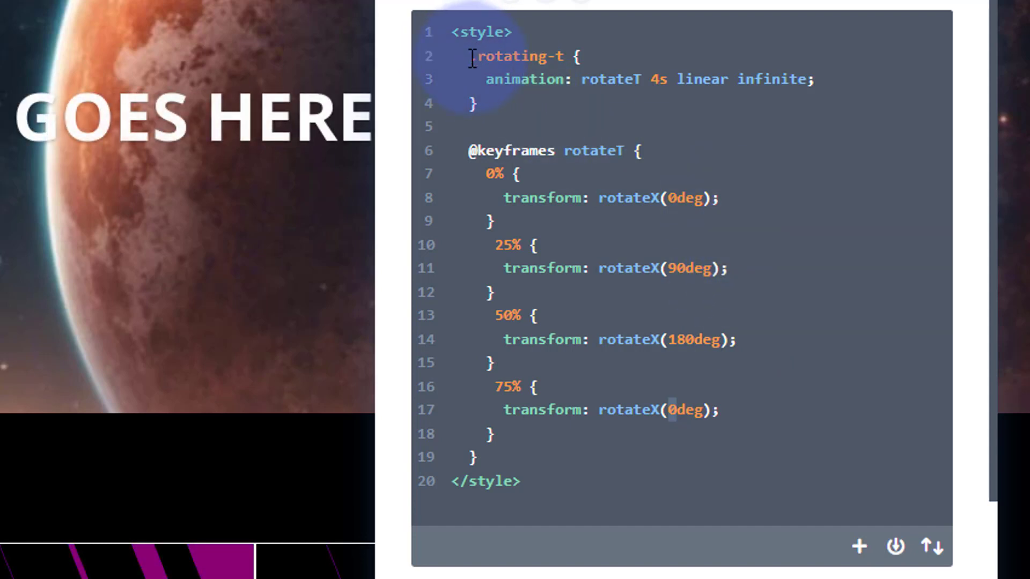
# Step: Prefix the rotating-t selector with a dot and save the Code module
pyautogui.write('.')
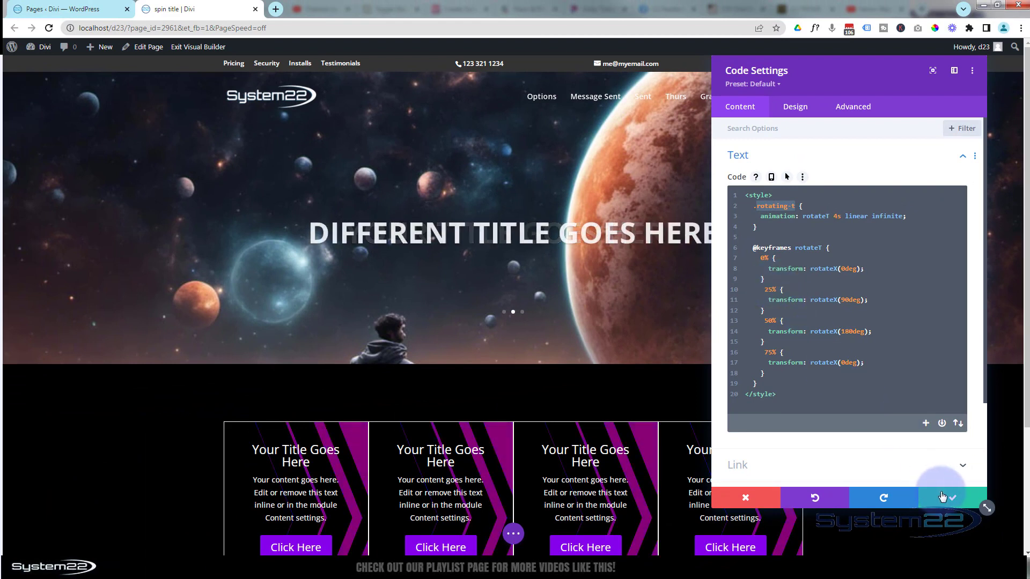
pyautogui.click(952, 497)
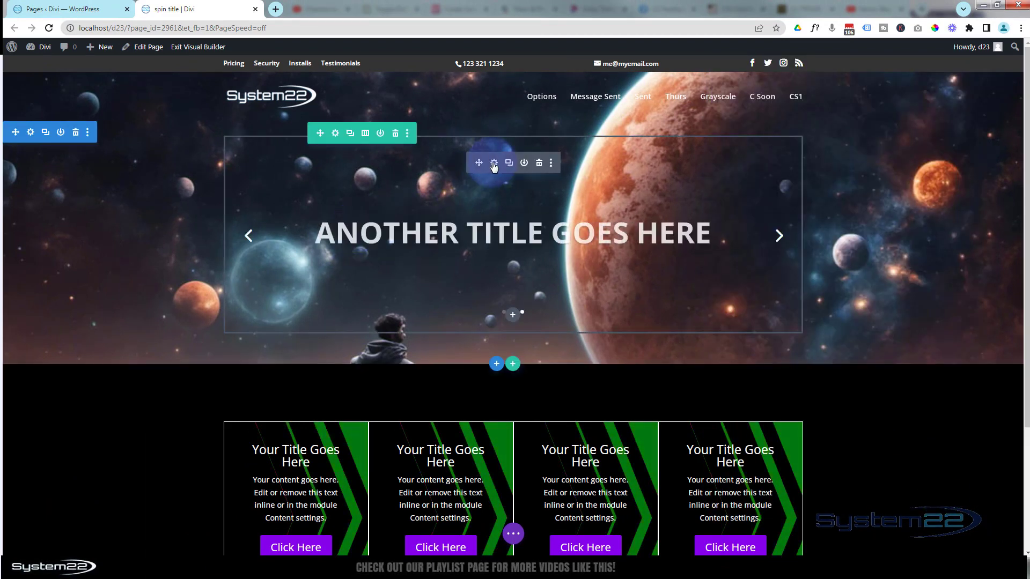
# Step: Give the slider the CSS class rotating-t in its Advanced CSS ID & Classes settings
pyautogui.click(494, 162)
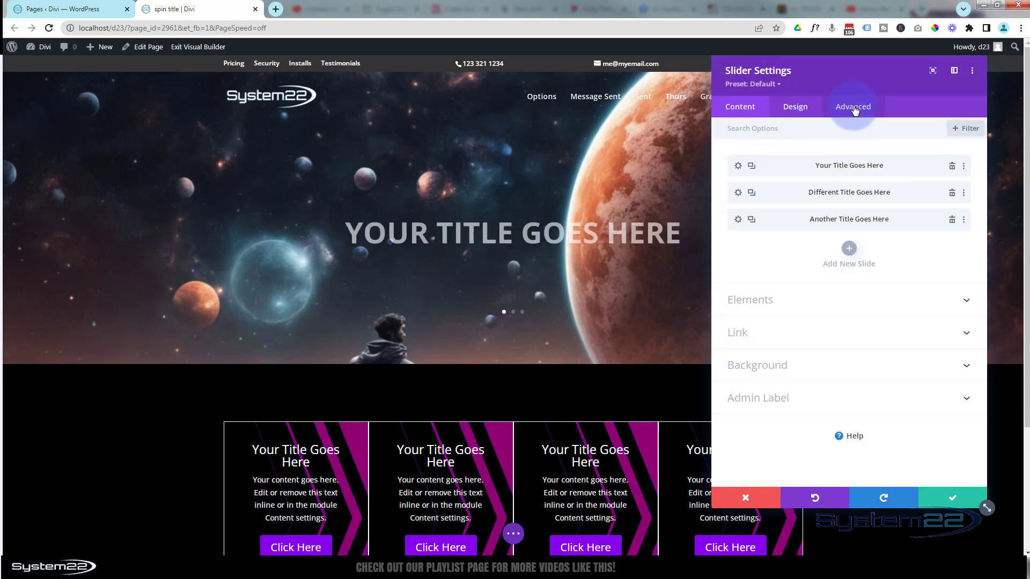
pyautogui.click(853, 107)
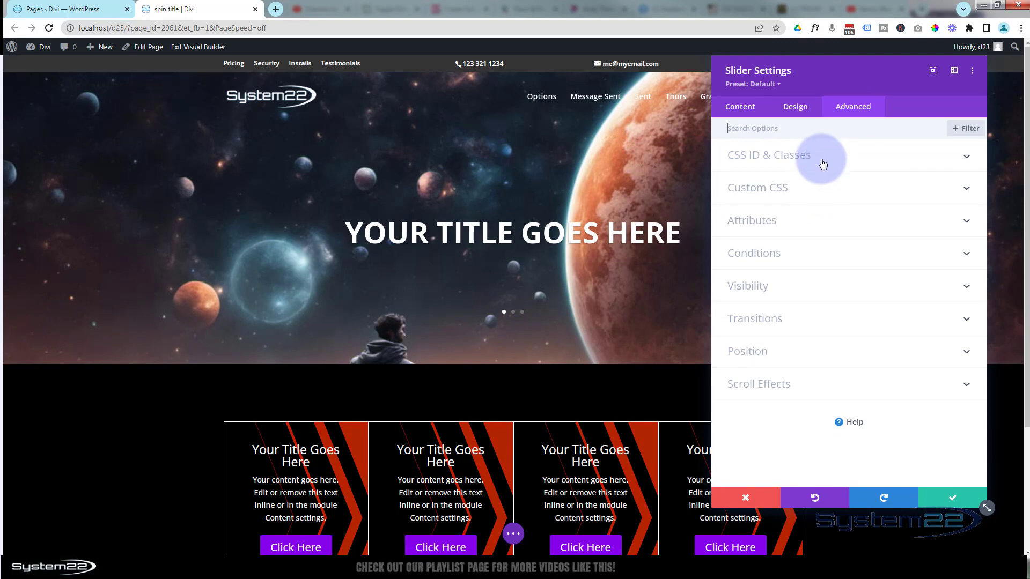
pyautogui.click(768, 156)
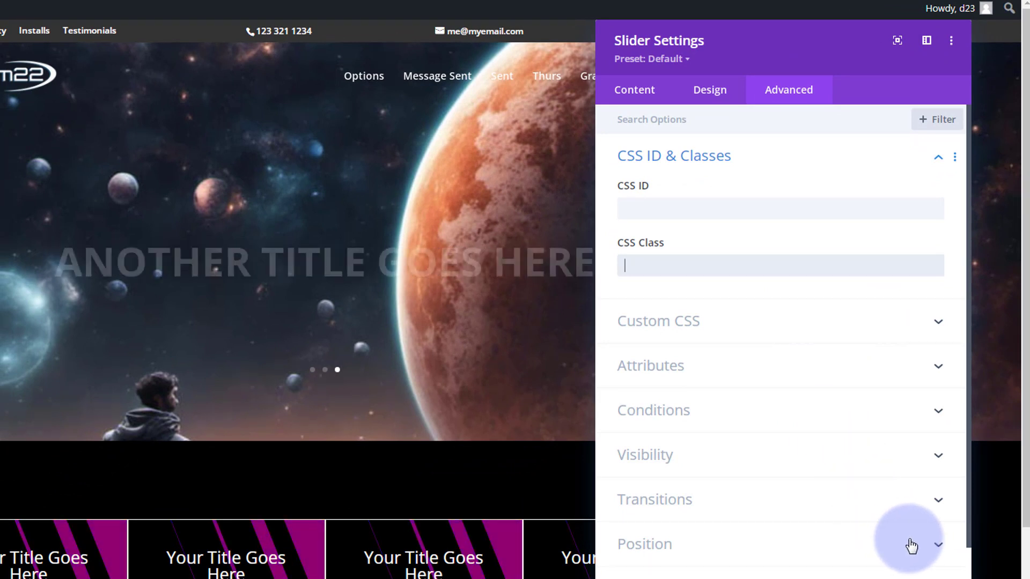
pyautogui.write('rotating-t')
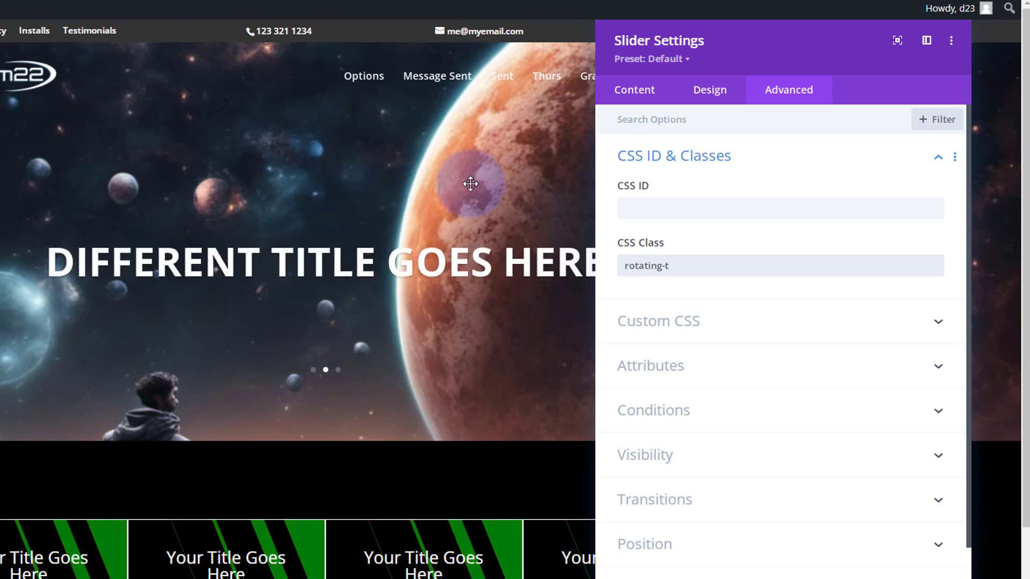
pyautogui.click(634, 90)
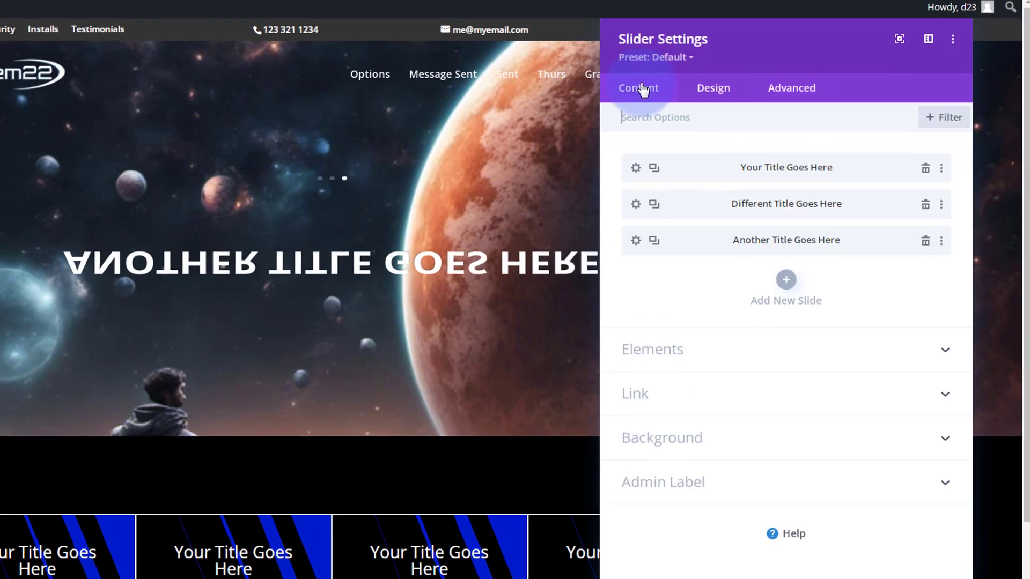
# Step: Set Show Arrows and Show Controls to NO in the slider's Elements settings and apply
pyautogui.click(653, 348)
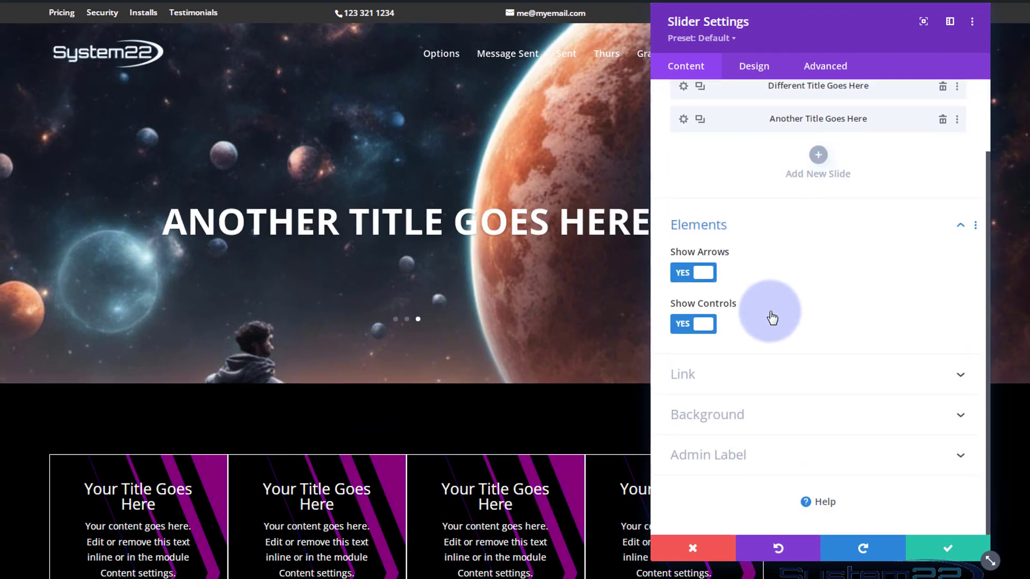
pyautogui.click(693, 271)
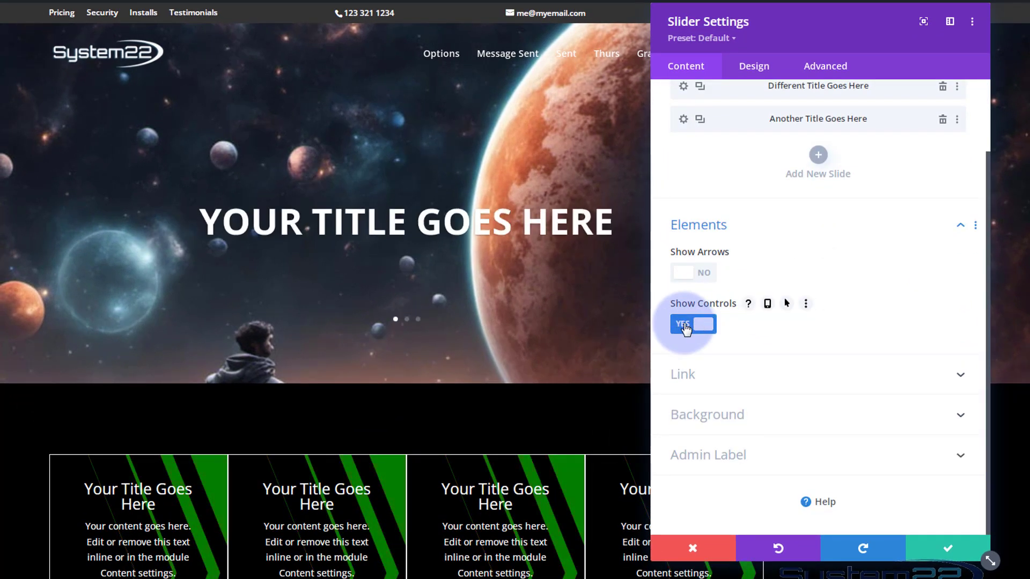
pyautogui.click(692, 325)
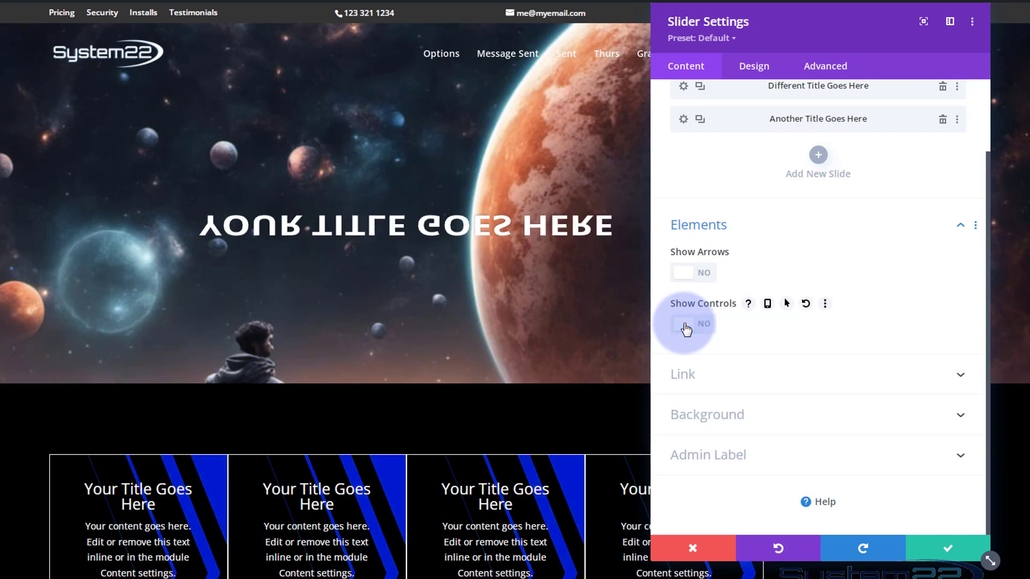
pyautogui.click(947, 548)
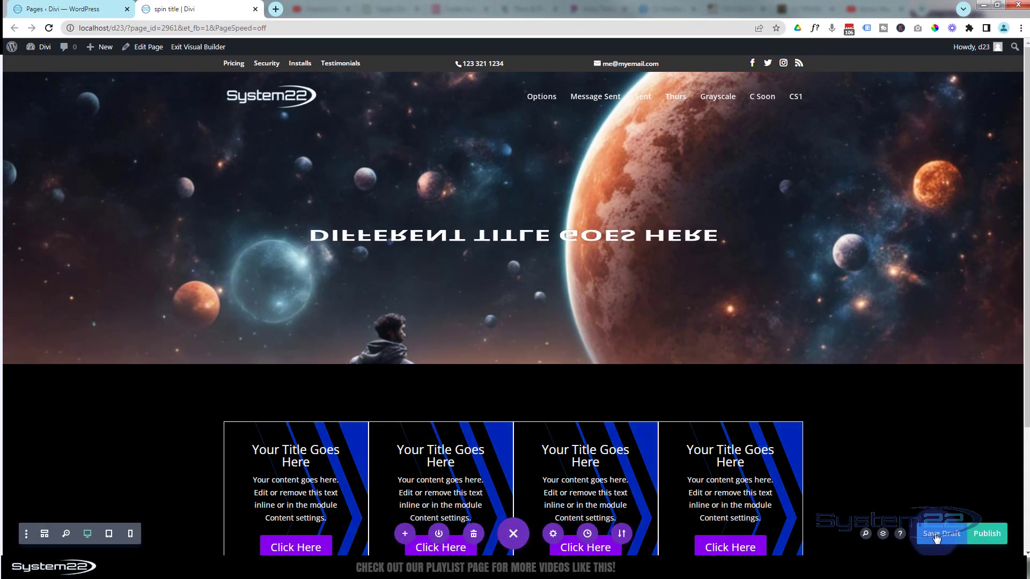
# Step: Save the page draft and exit the Visual Builder to view the live flipping title
pyautogui.click(941, 534)
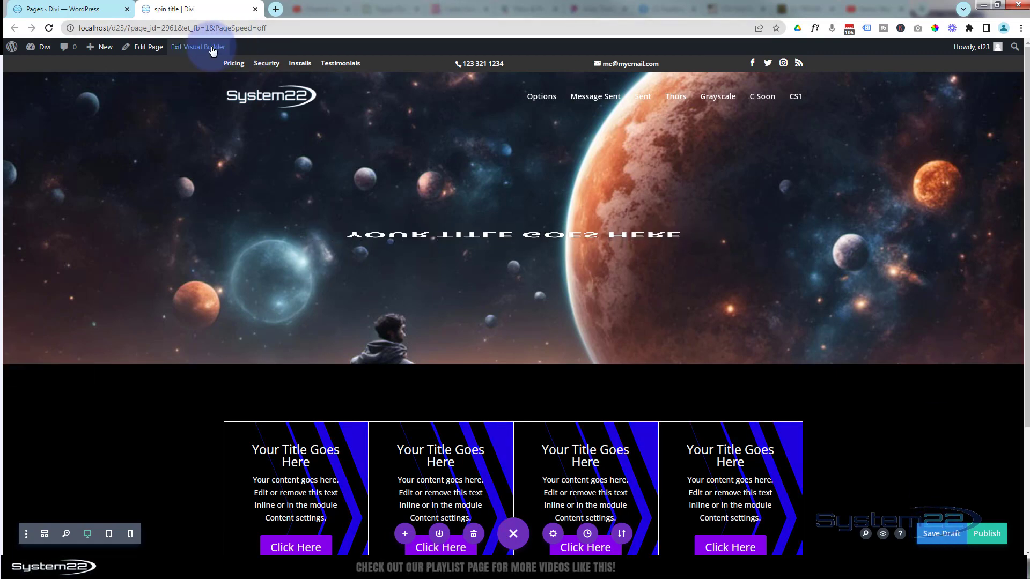
pyautogui.click(198, 46)
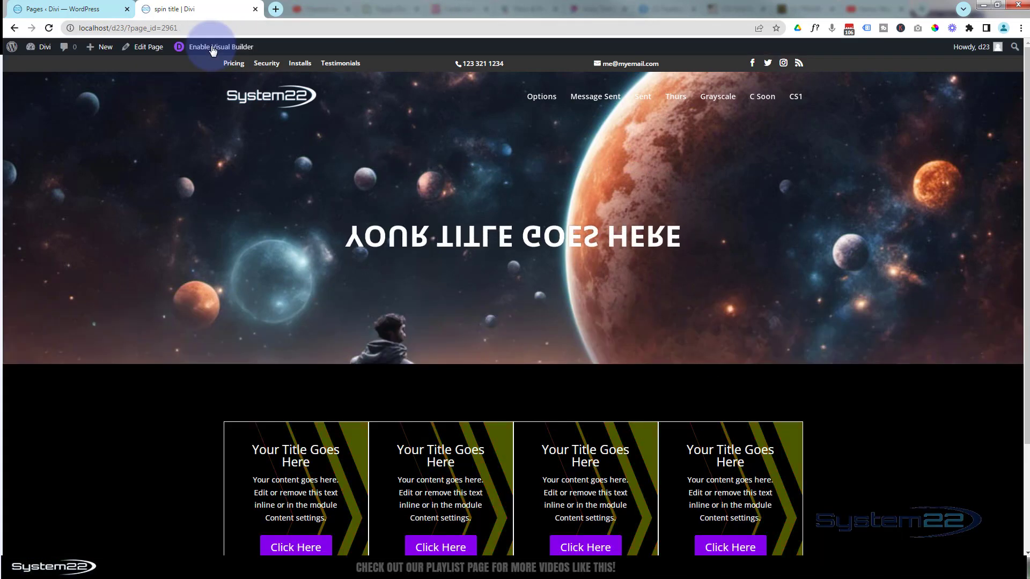